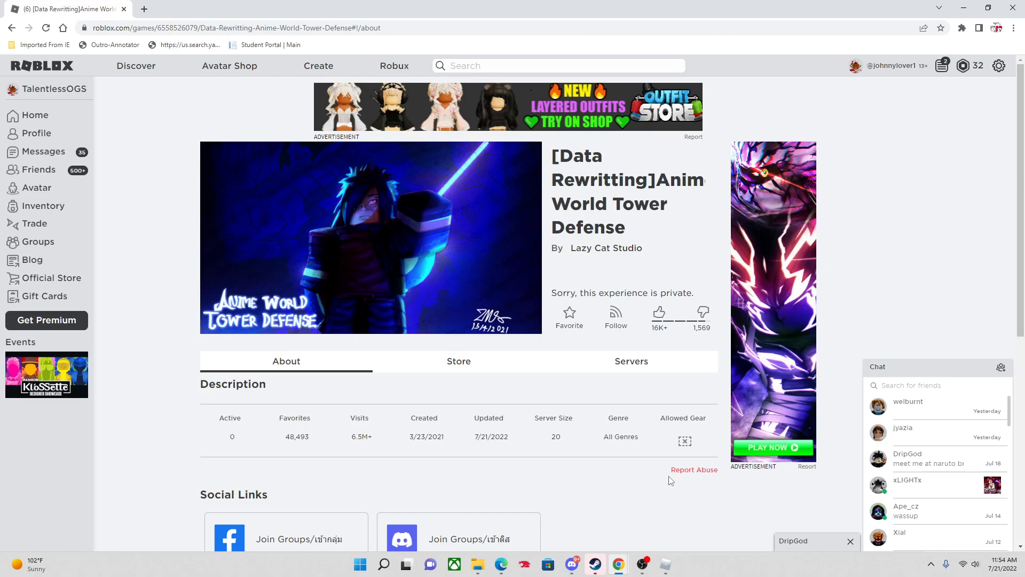
pyautogui.moveTo(519, 216)
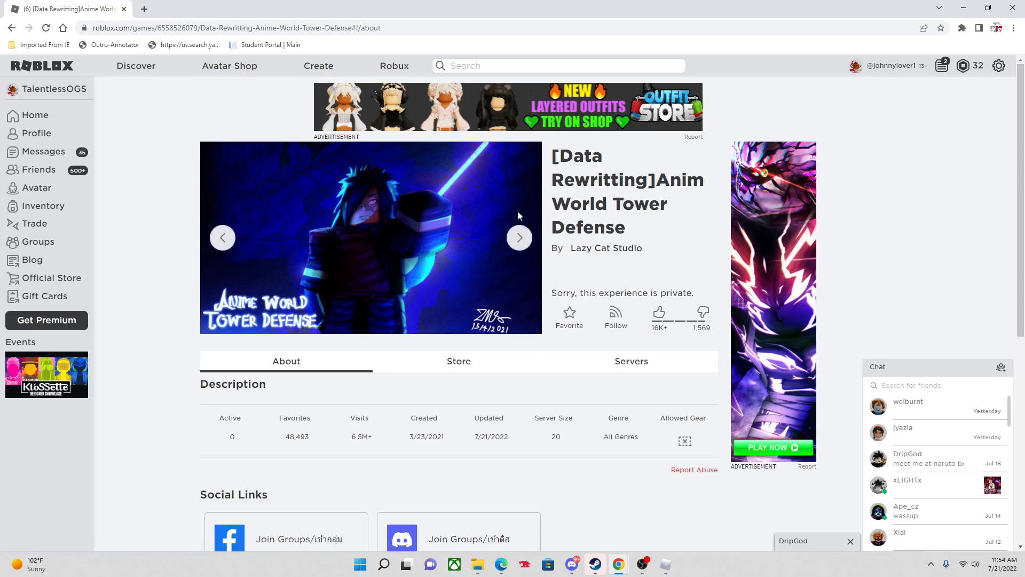
# Cycle through the Anime World Tower Defense thumbnail images on its Roblox page.
pyautogui.click(519, 237)
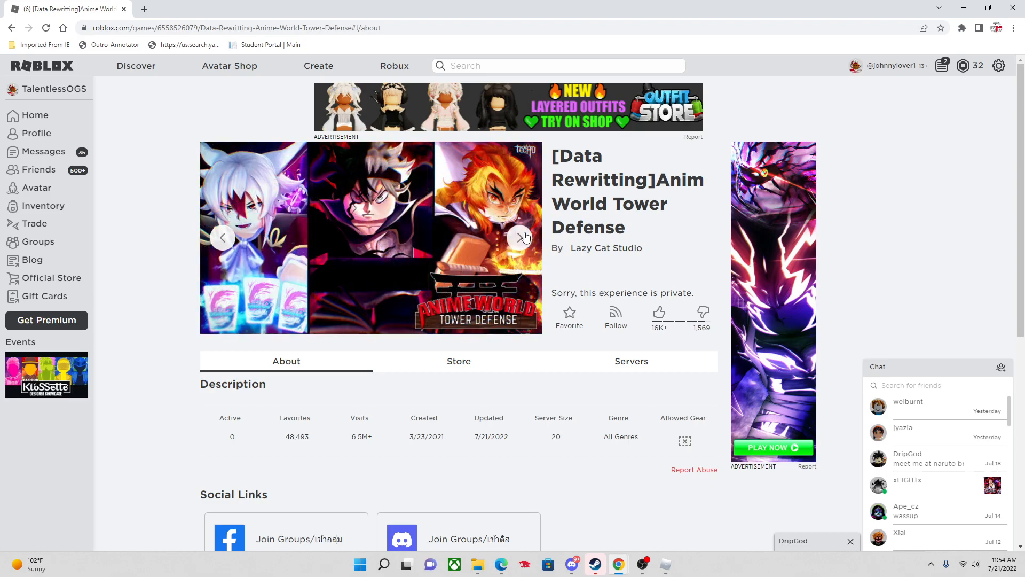
pyautogui.moveTo(522, 242)
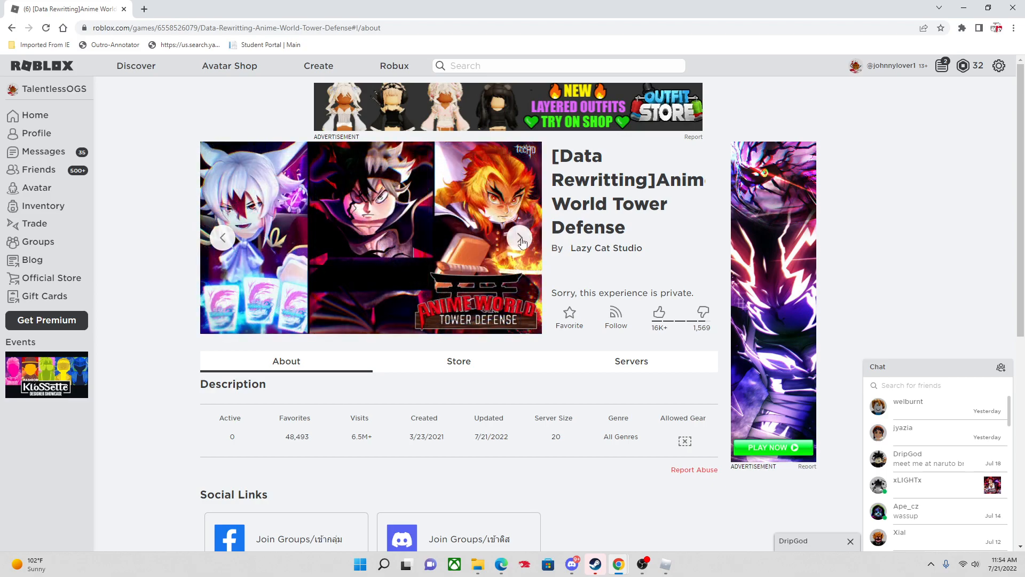
pyautogui.click(520, 237)
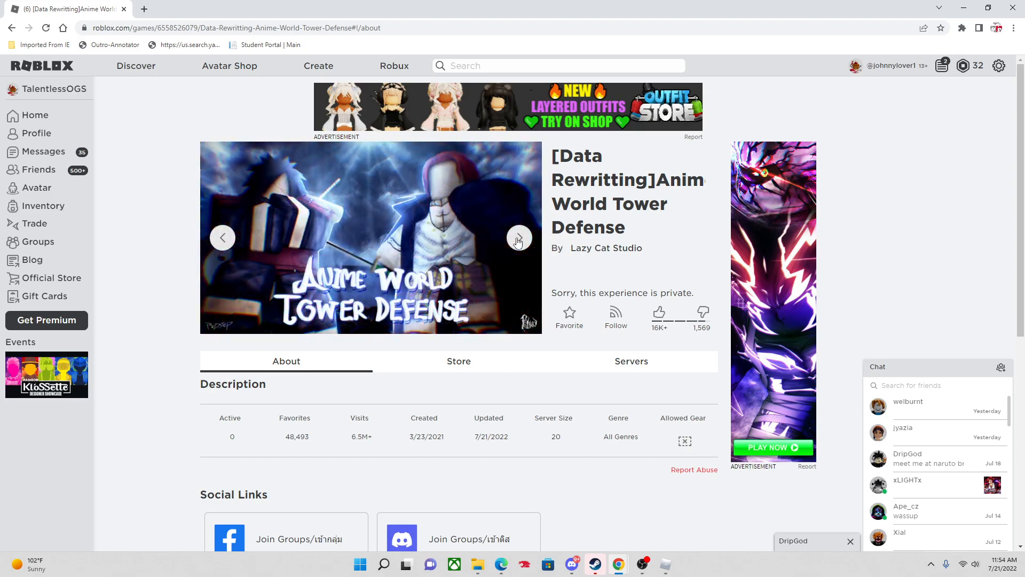
pyautogui.click(519, 237)
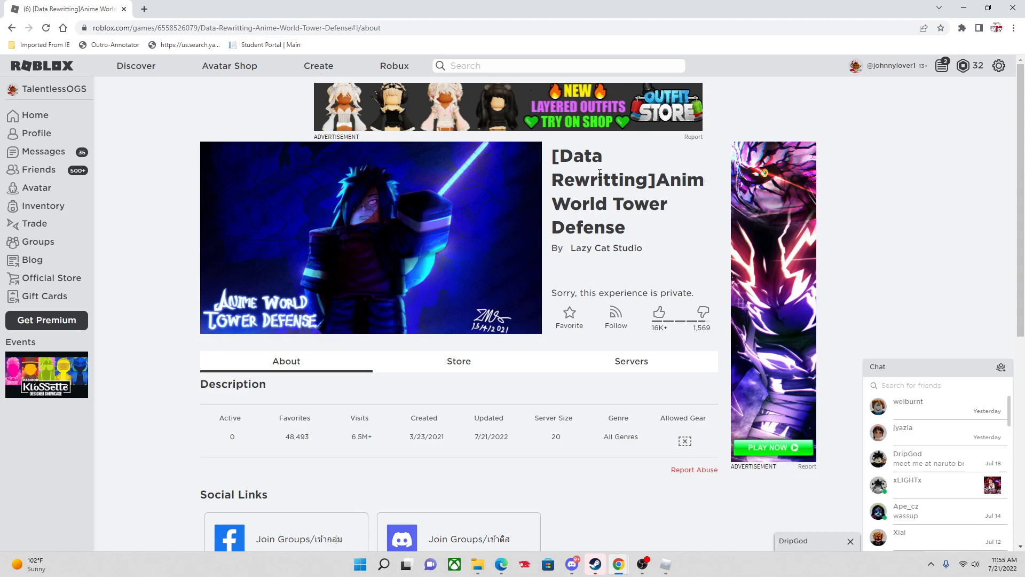
pyautogui.moveTo(520, 286)
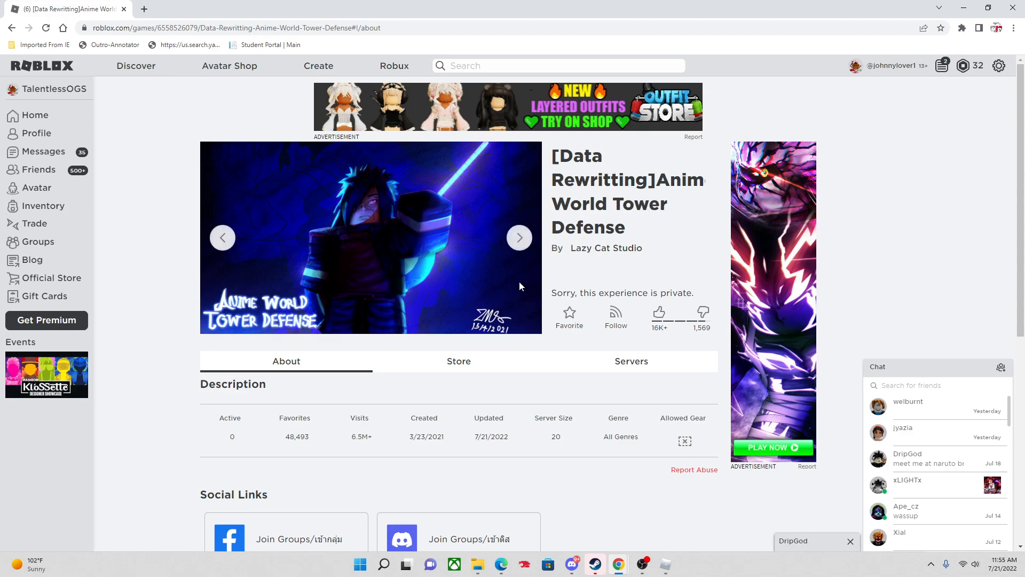
pyautogui.moveTo(474, 259)
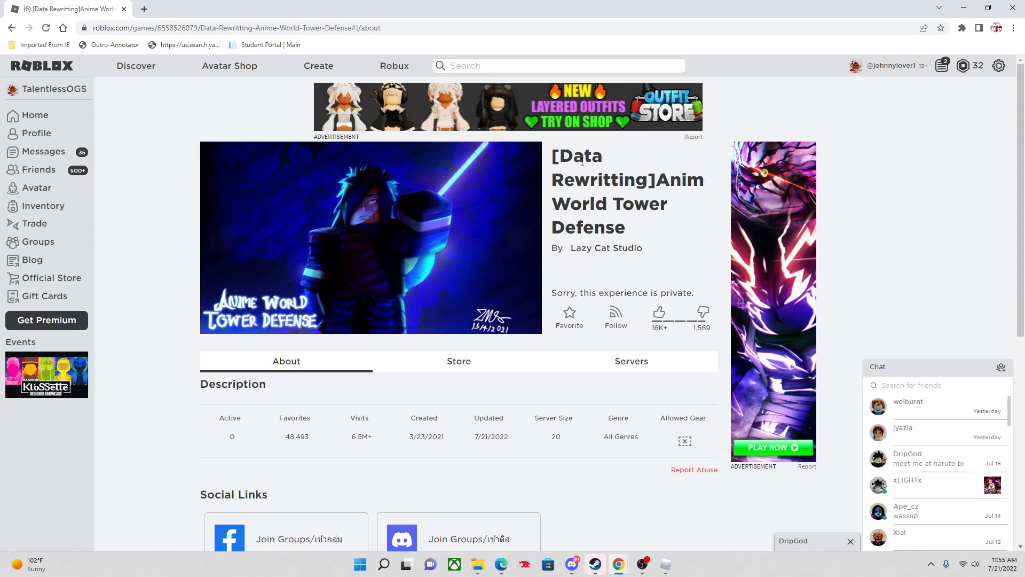
pyautogui.moveTo(548, 478)
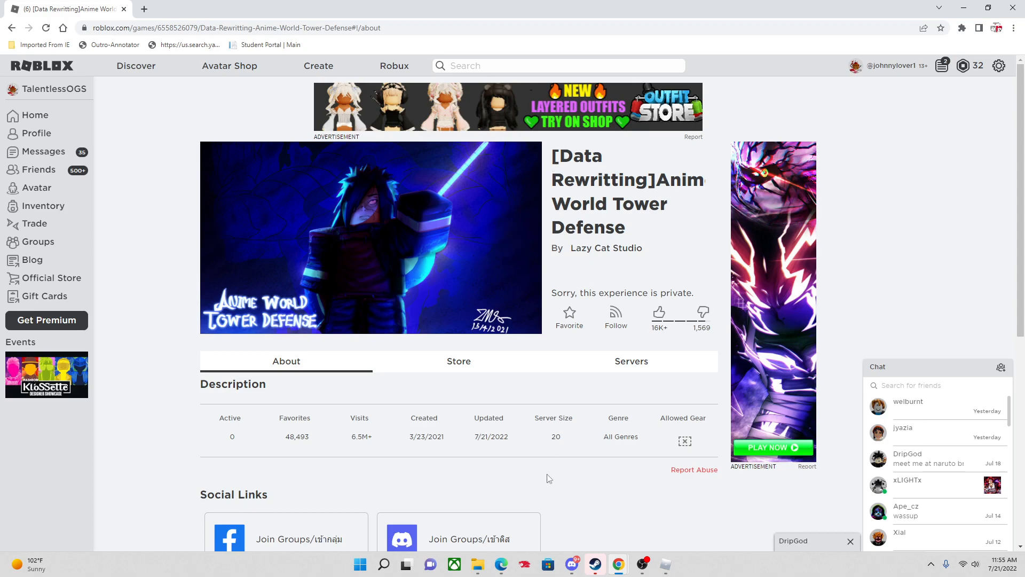
# Switch to Discord's awtd-annoucement channel and scroll up to the data rewrite announcement.
pyautogui.click(572, 563)
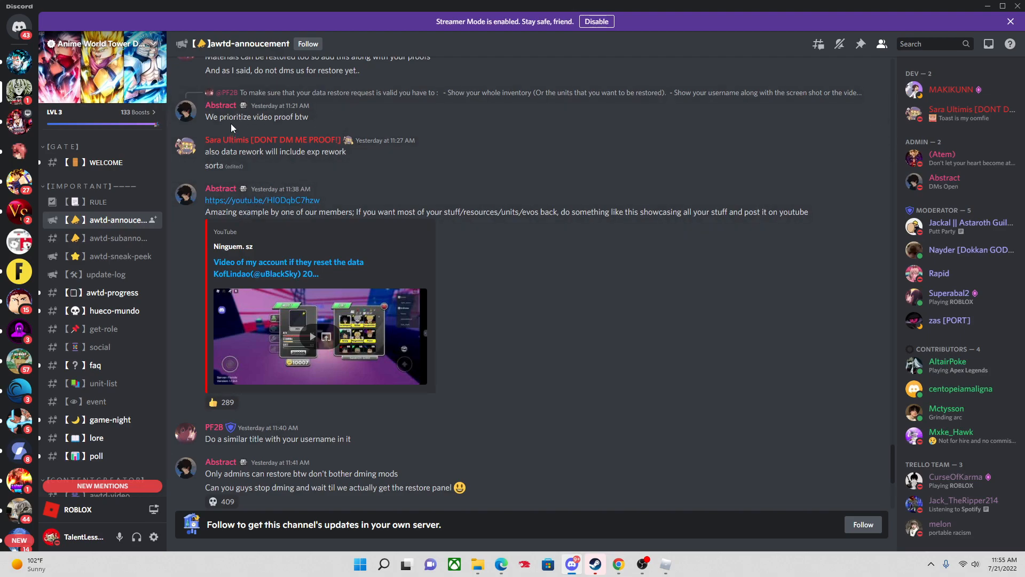
pyautogui.moveTo(403, 116)
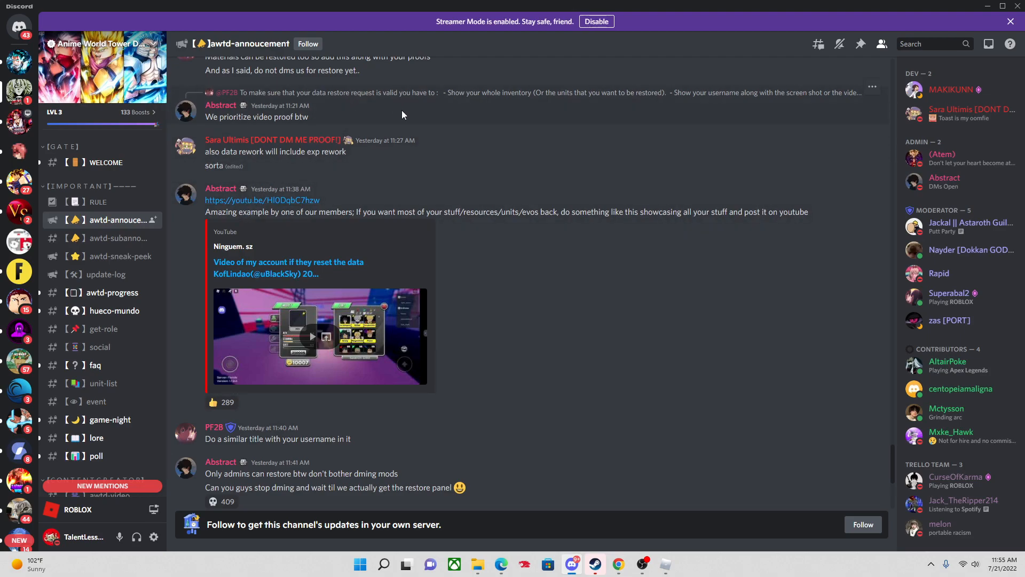
pyautogui.moveTo(269, 291)
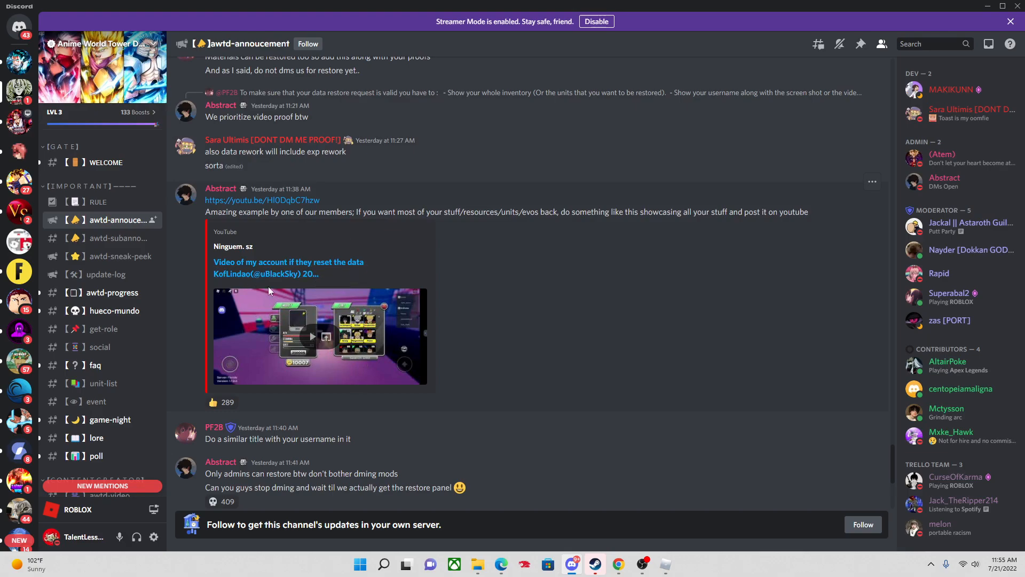
pyautogui.scroll(3)
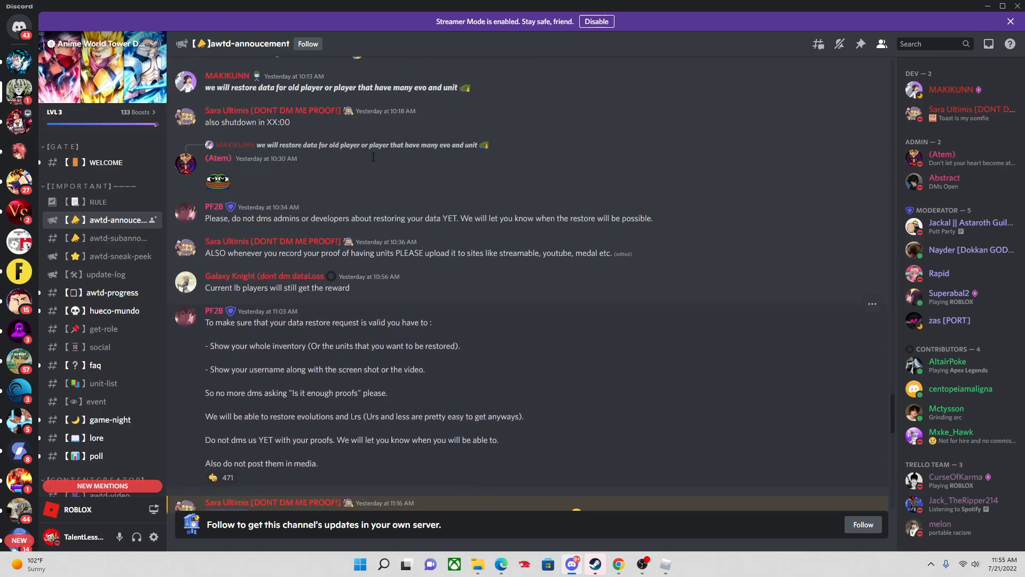
pyautogui.scroll(3)
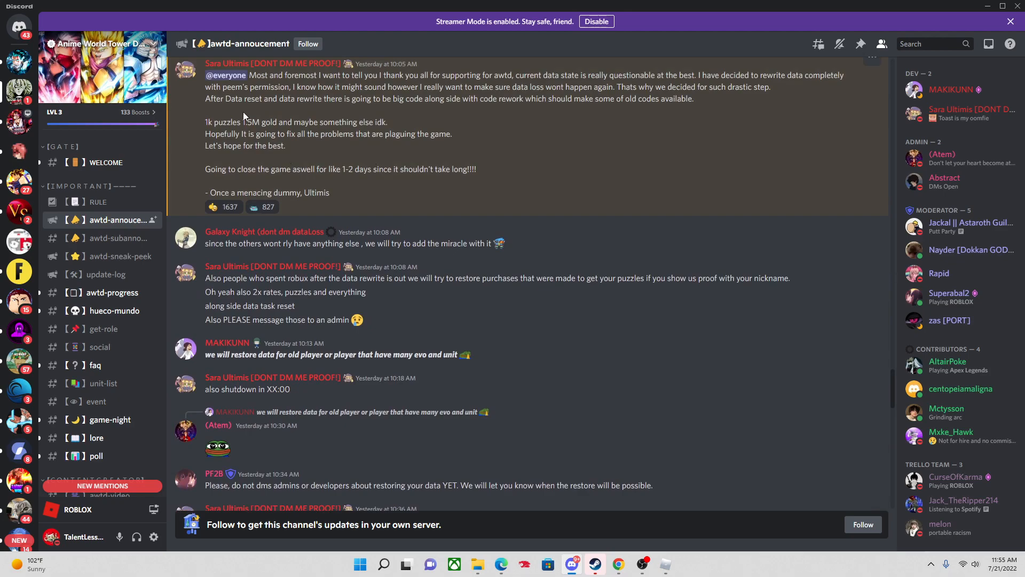
pyautogui.doubleClick(222, 122)
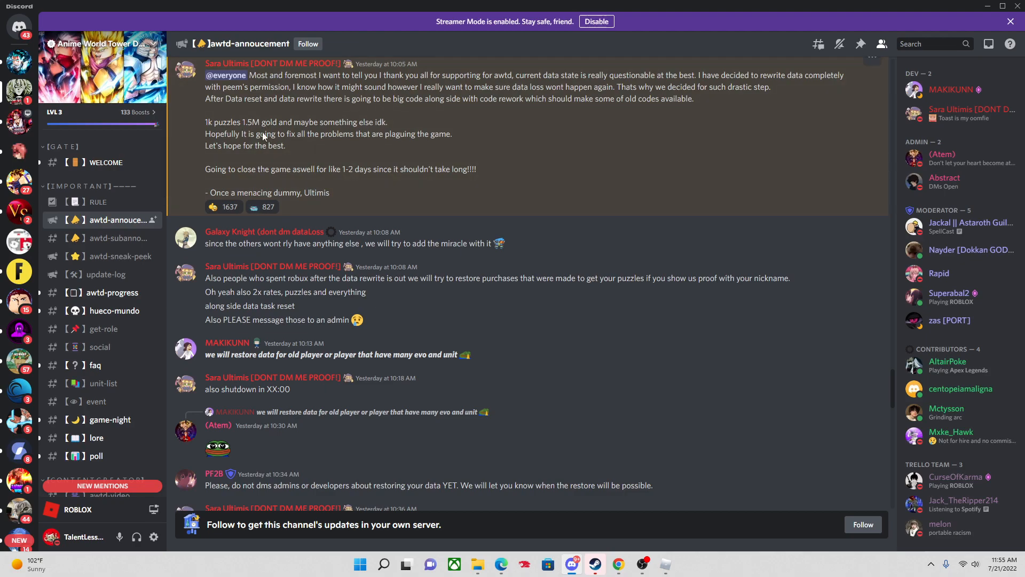
pyautogui.moveTo(299, 218)
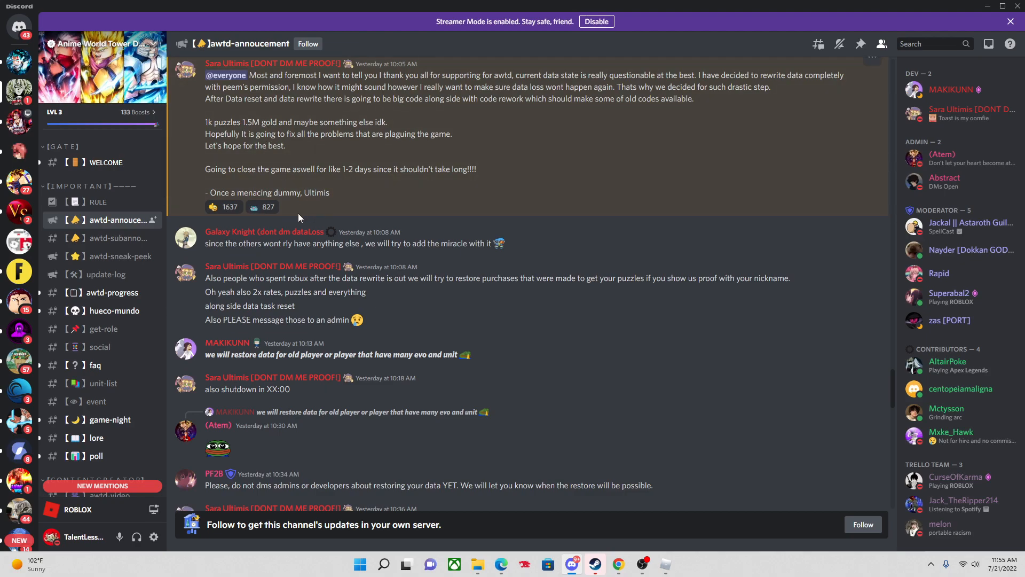
pyautogui.moveTo(317, 242)
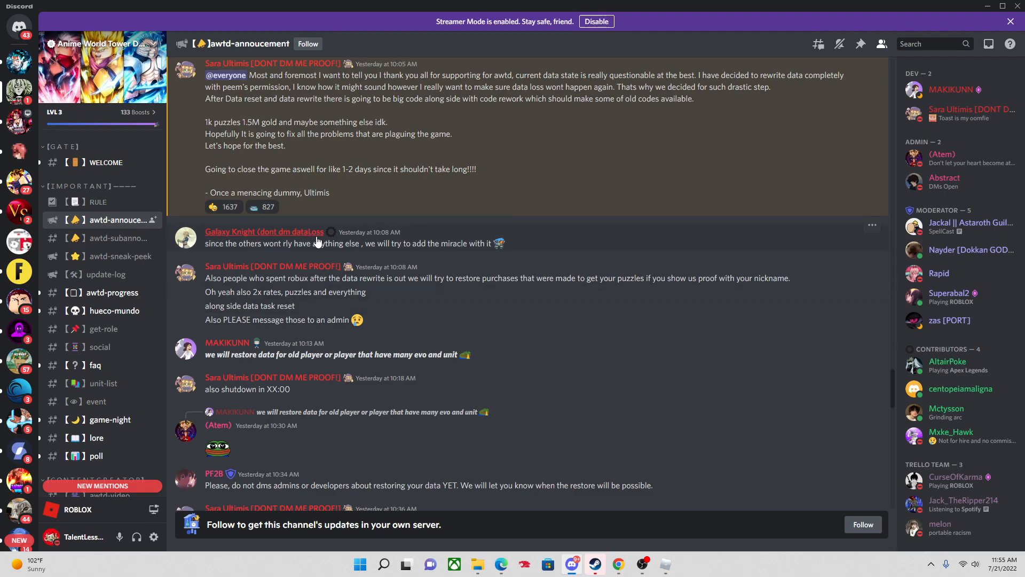
pyautogui.moveTo(318, 153)
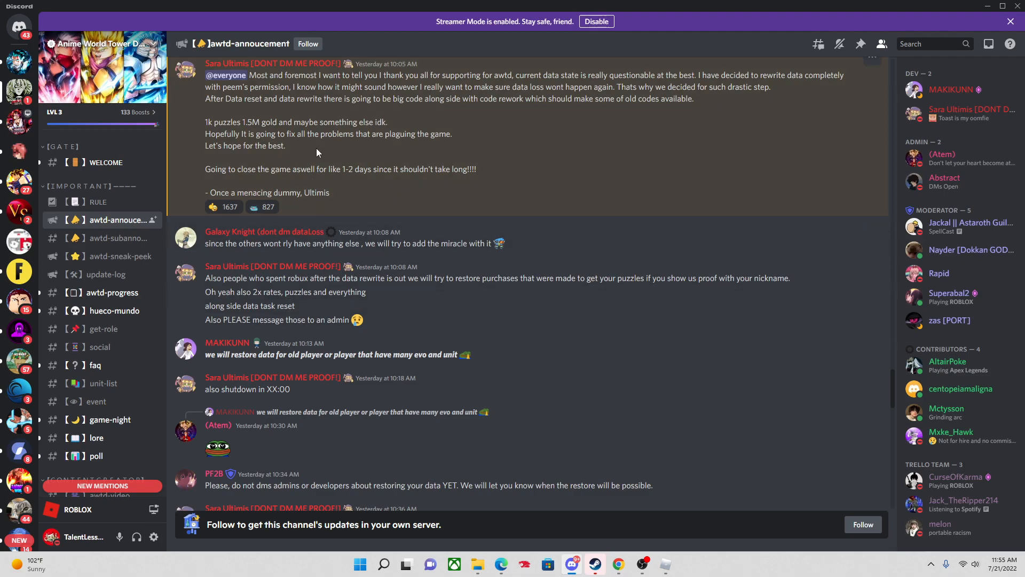
pyautogui.moveTo(357, 184)
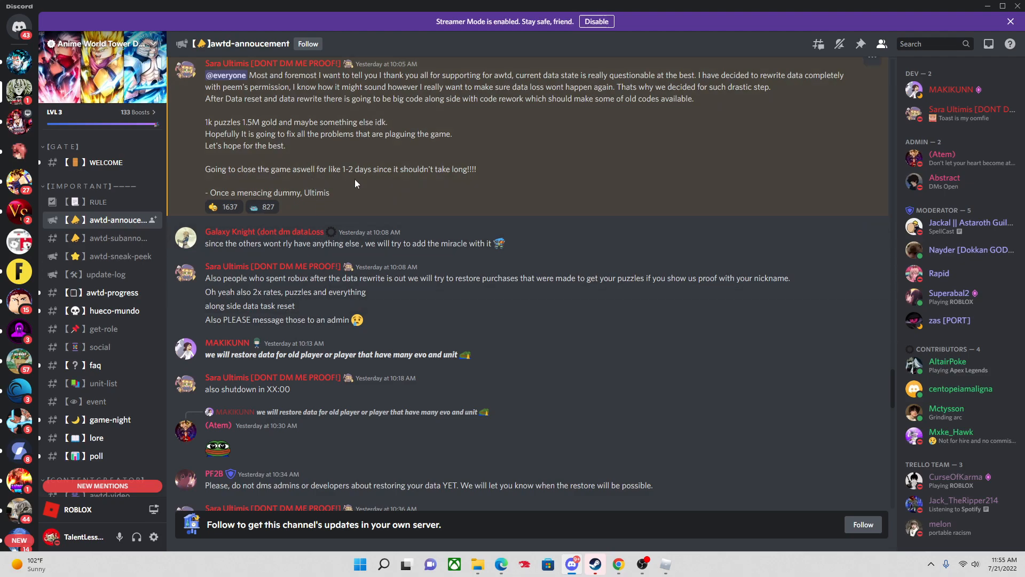
pyautogui.moveTo(250, 291)
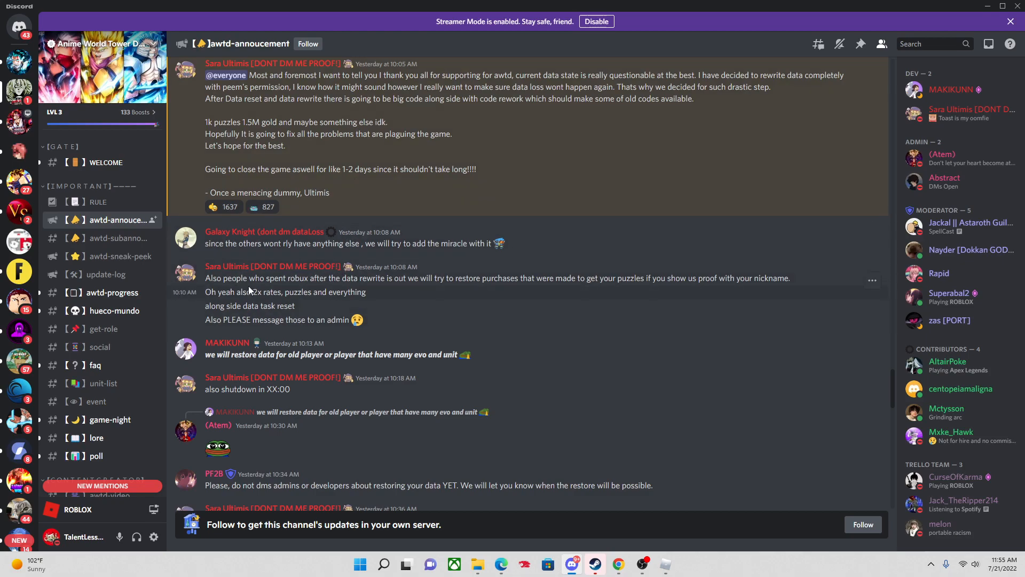
pyautogui.doubleClick(266, 292)
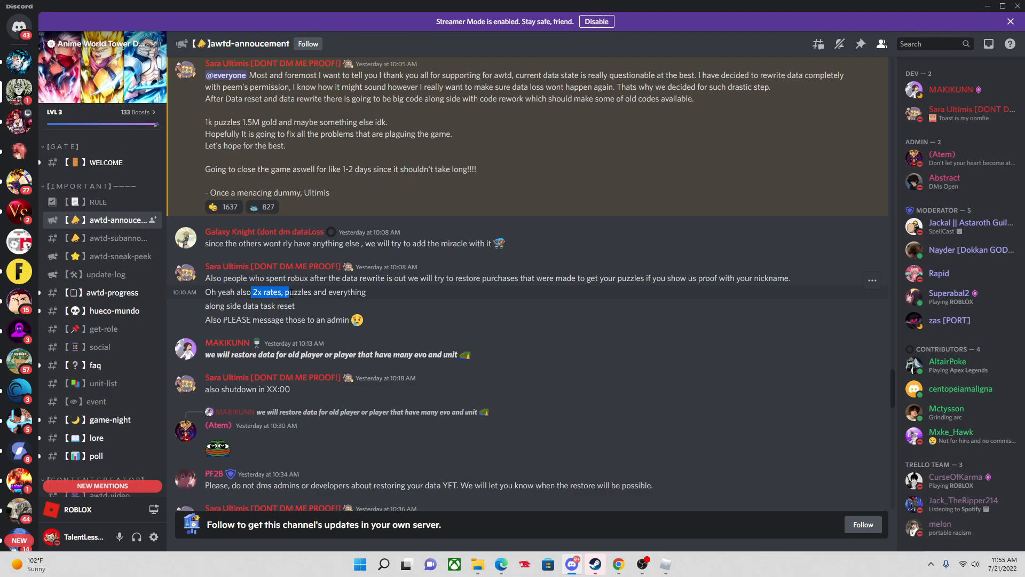
pyautogui.moveTo(442, 322)
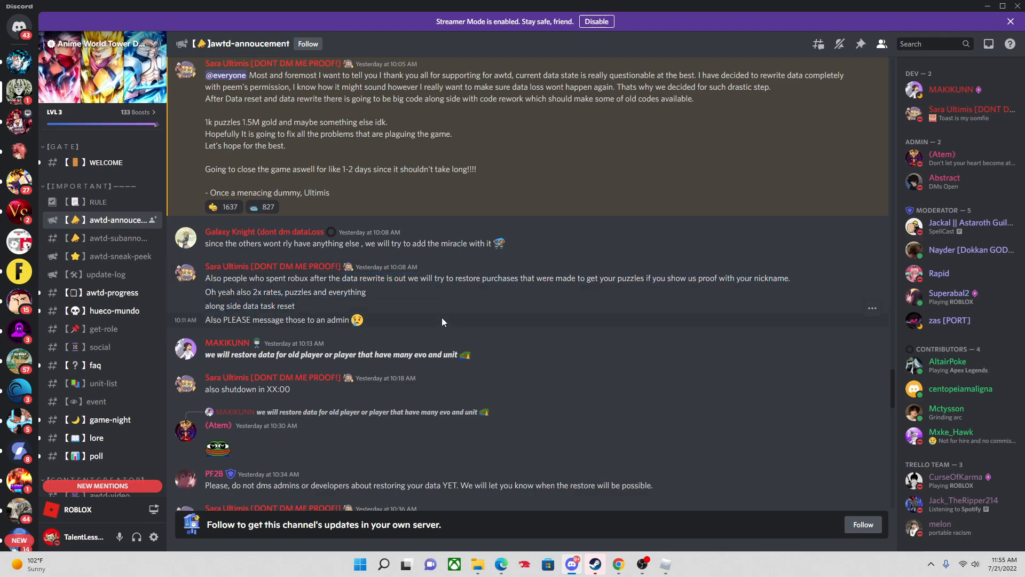
pyautogui.moveTo(385, 302)
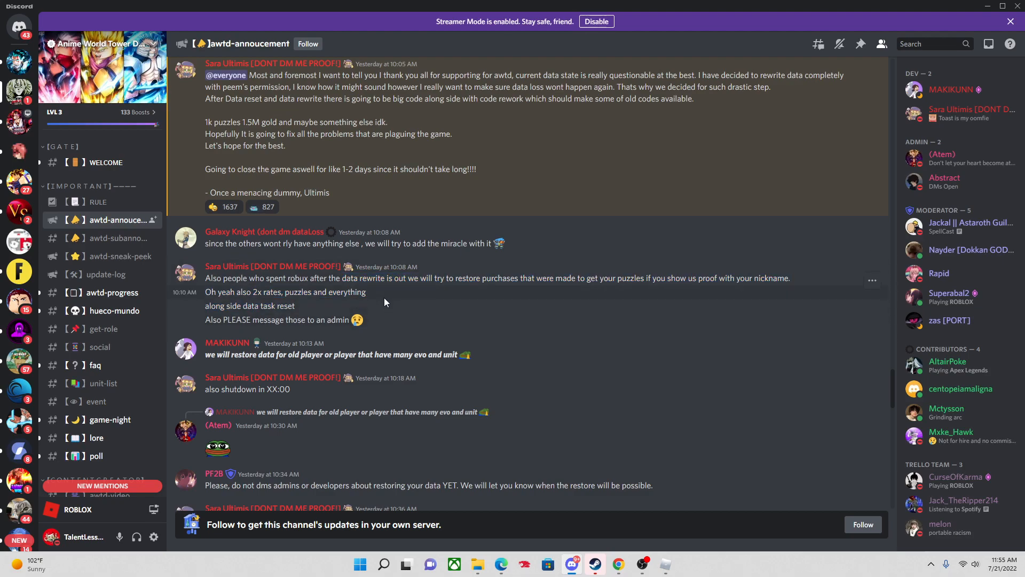
pyautogui.scroll(-3)
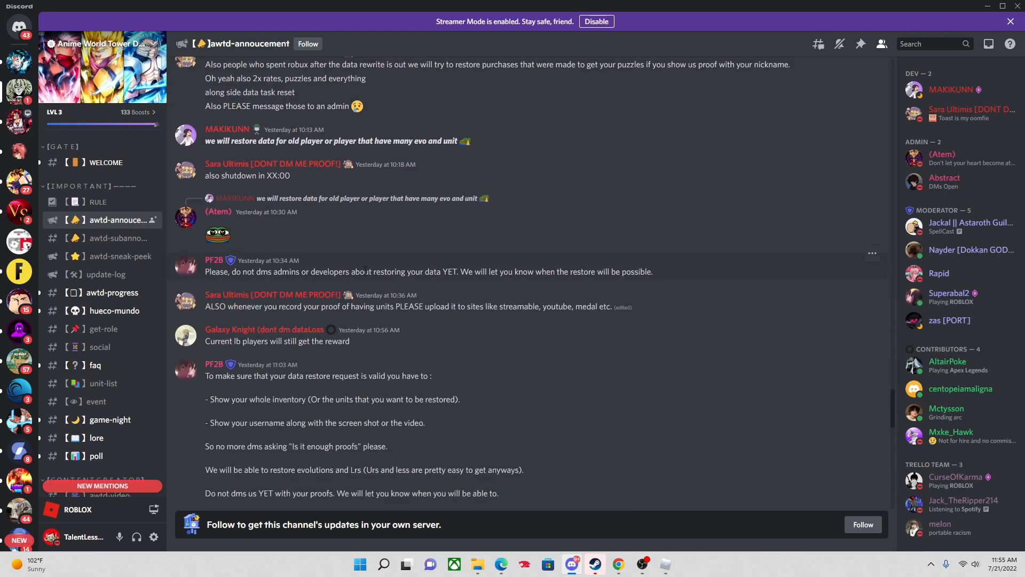
pyautogui.moveTo(350, 295)
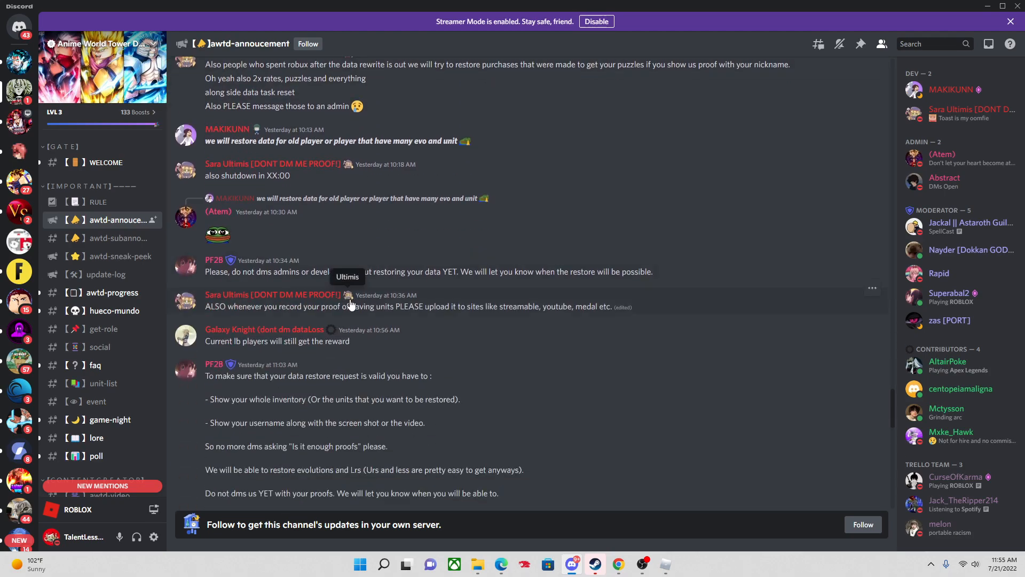
pyautogui.scroll(-3)
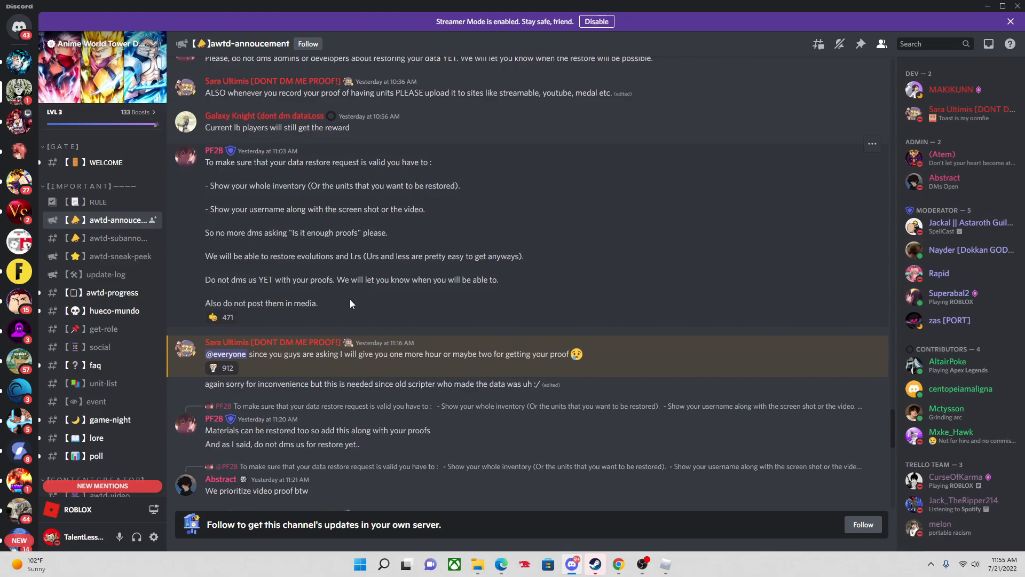
pyautogui.scroll(-3)
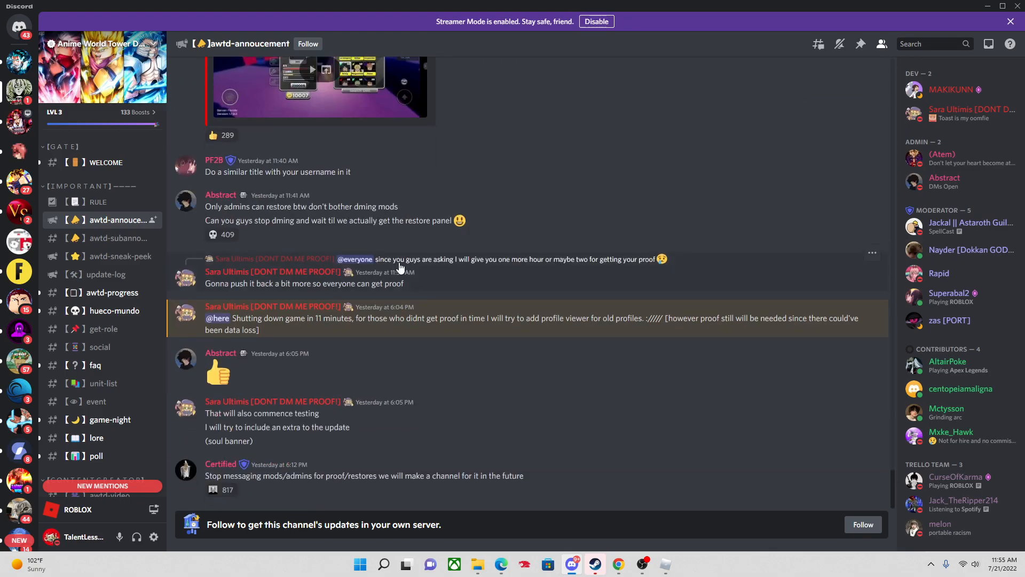
pyautogui.moveTo(705, 538)
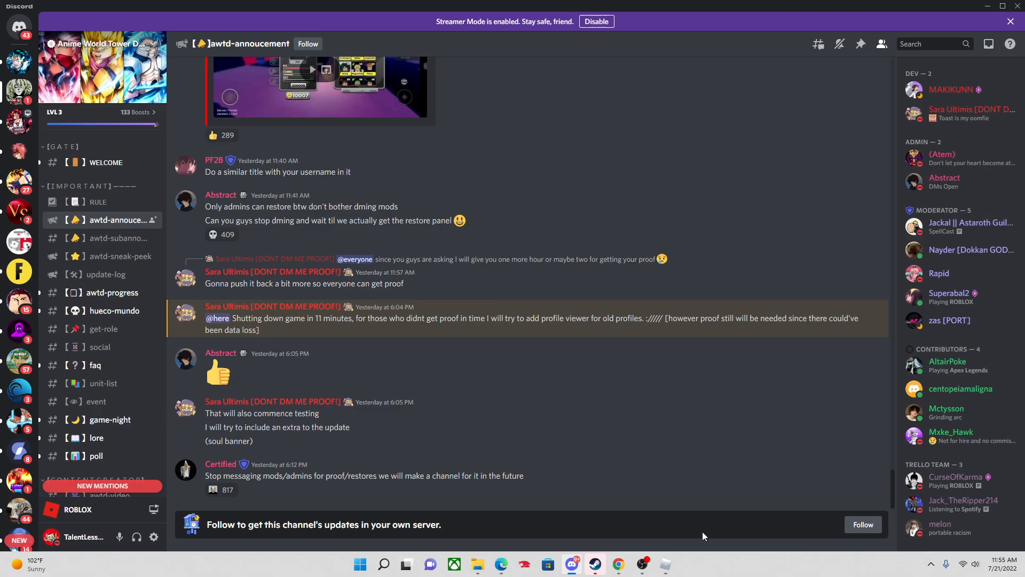
pyautogui.moveTo(648, 546)
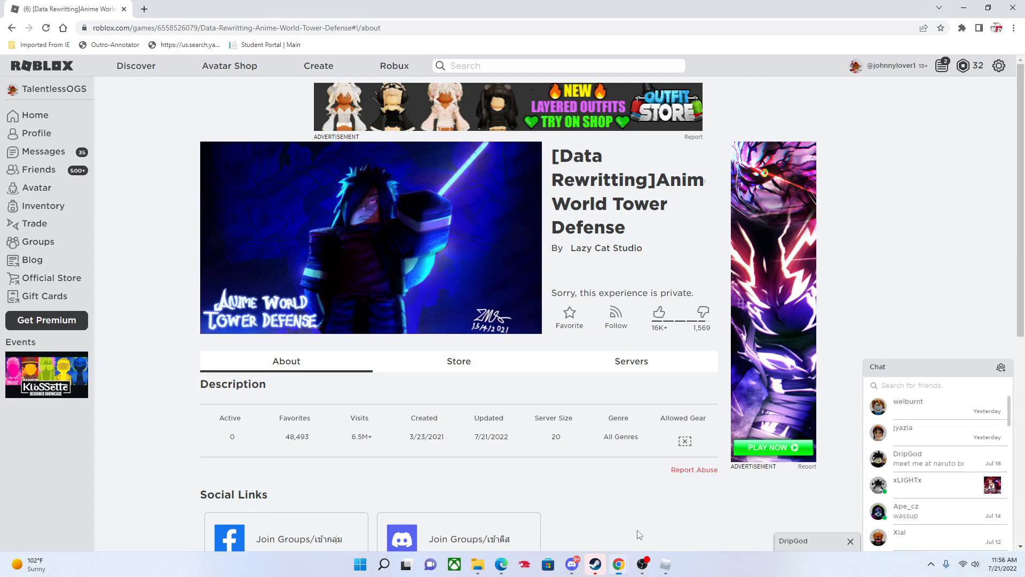
pyautogui.moveTo(555, 162)
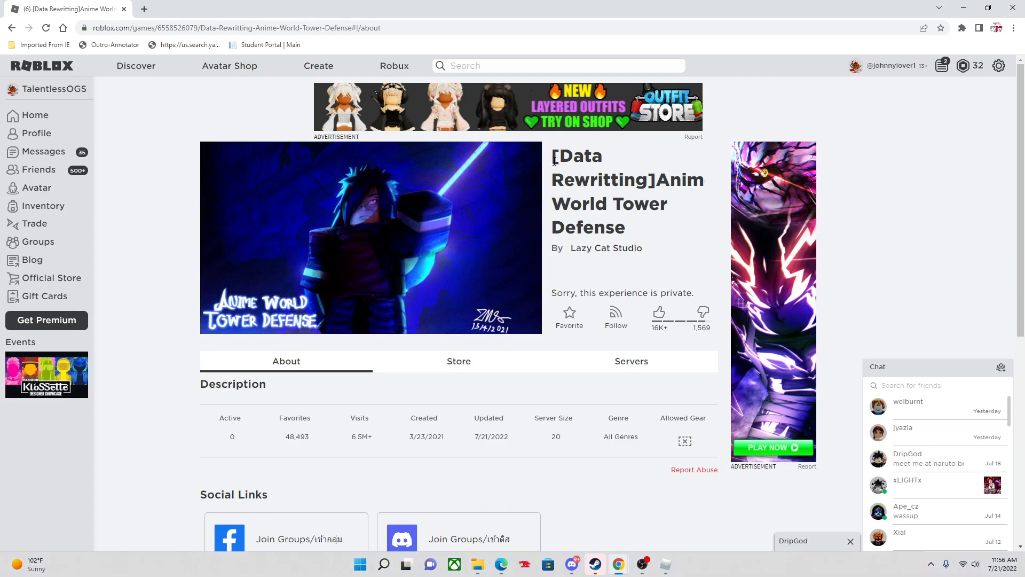
pyautogui.moveTo(669, 284)
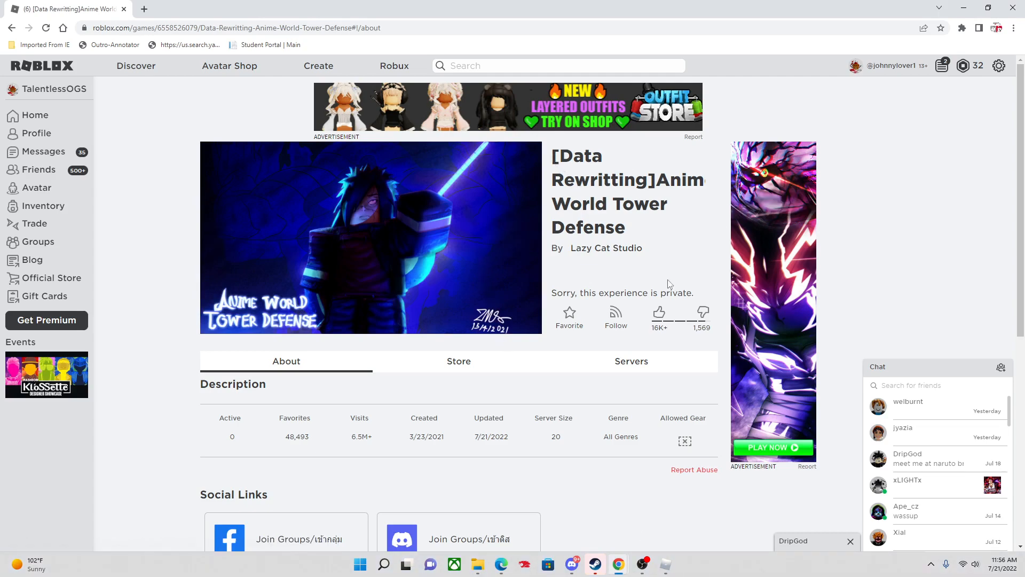
pyautogui.moveTo(631, 361)
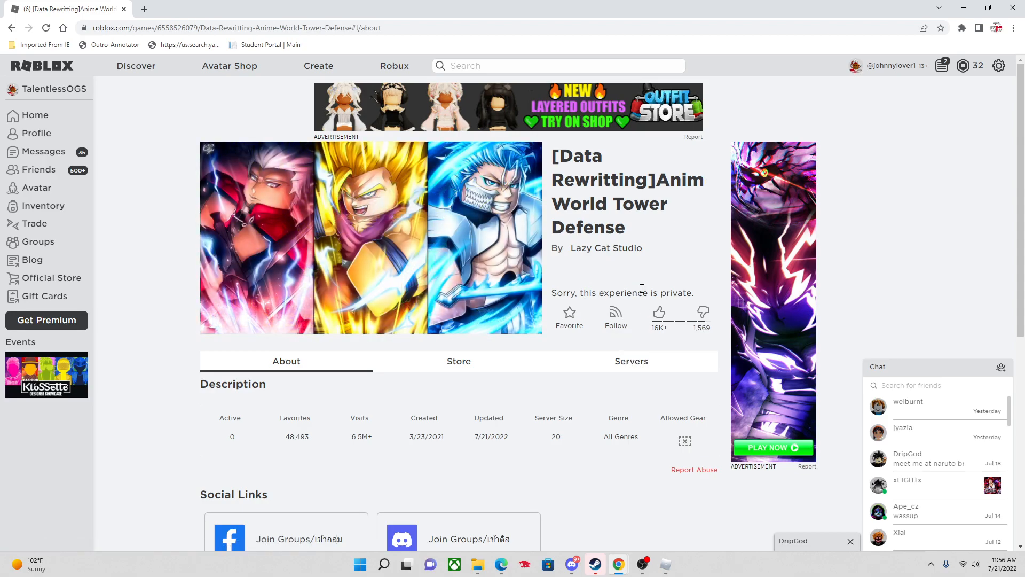
pyautogui.moveTo(605, 289)
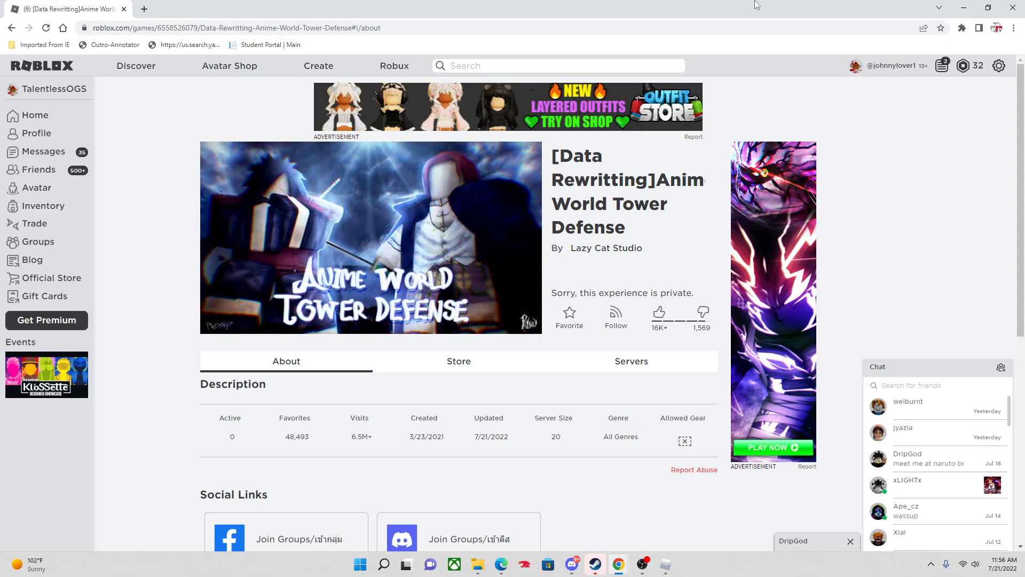
pyautogui.moveTo(544, 282)
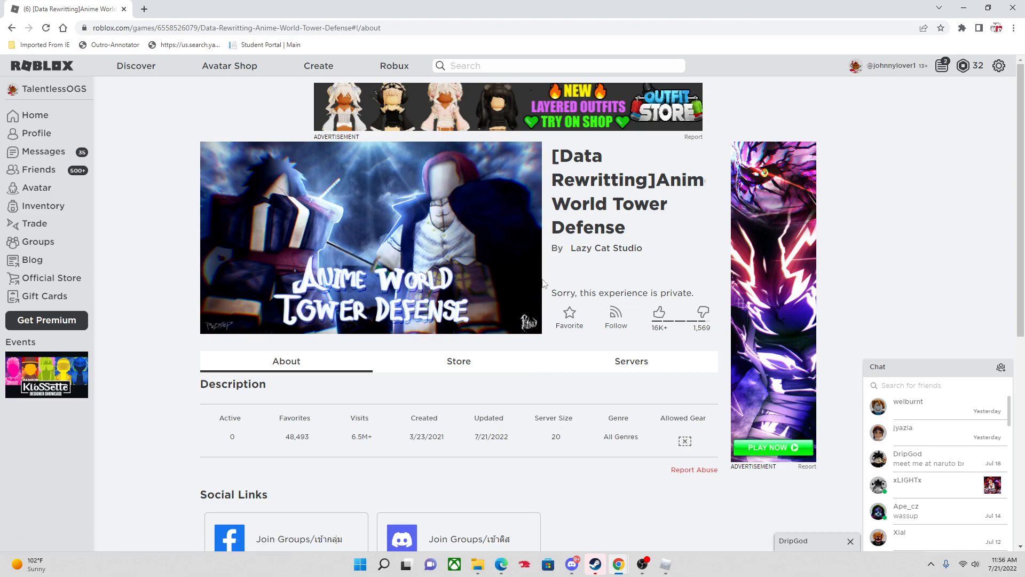
# Scroll through the About section of the Anime World Tower Defense Roblox page.
pyautogui.scroll(-3)
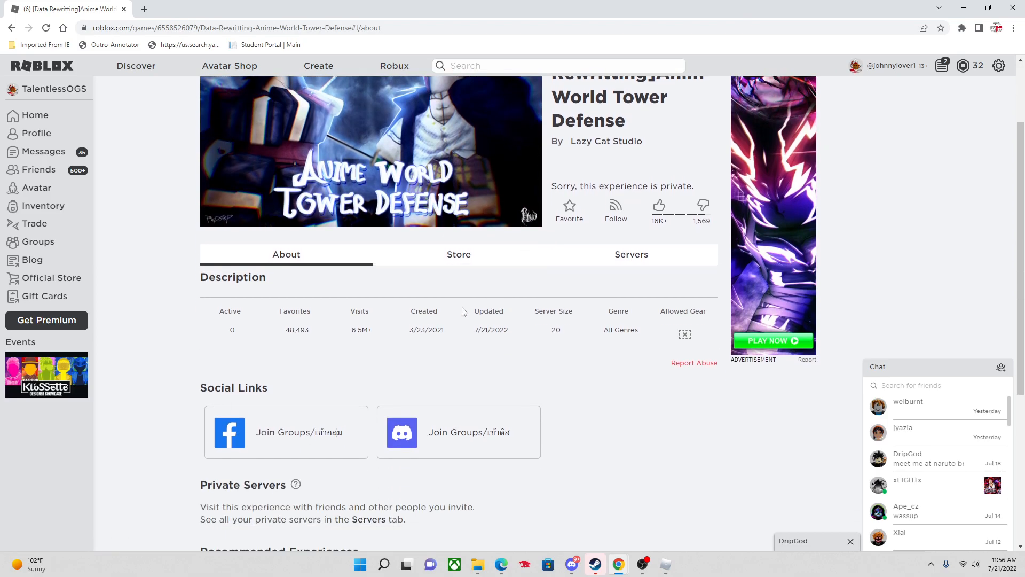
pyautogui.scroll(3)
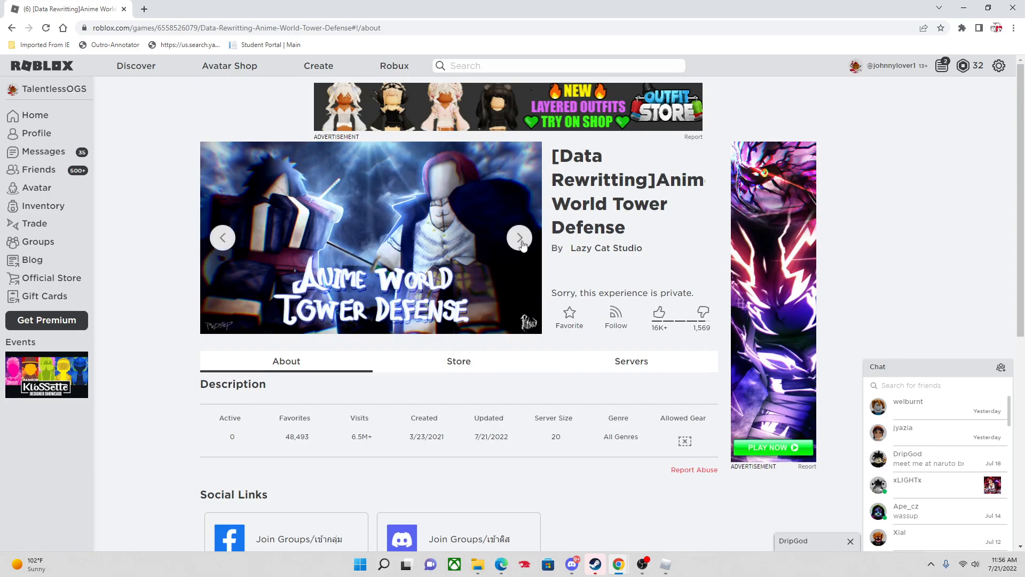
# Cycle through the game's thumbnail images in the carousel.
pyautogui.click(520, 237)
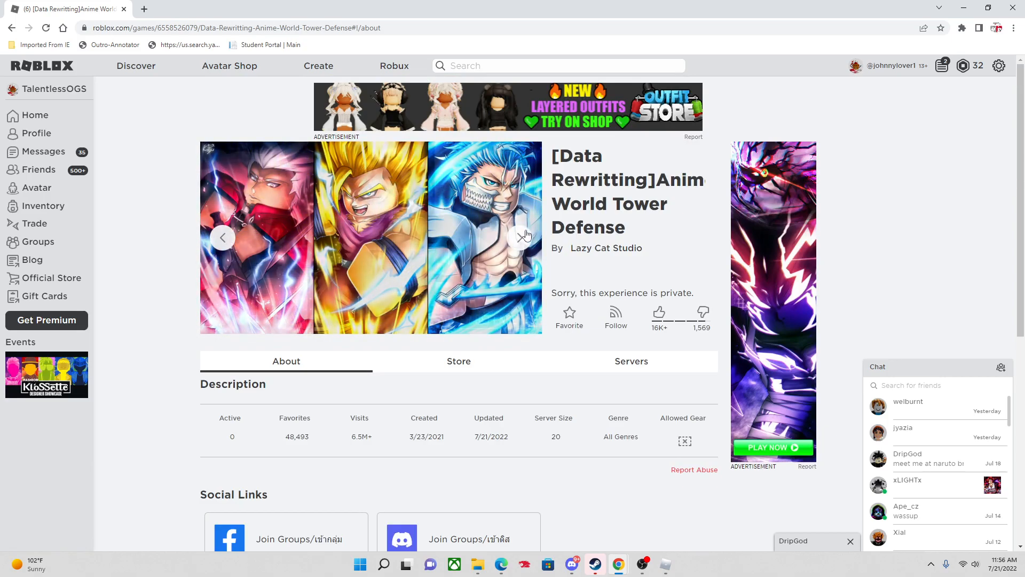
pyautogui.click(520, 237)
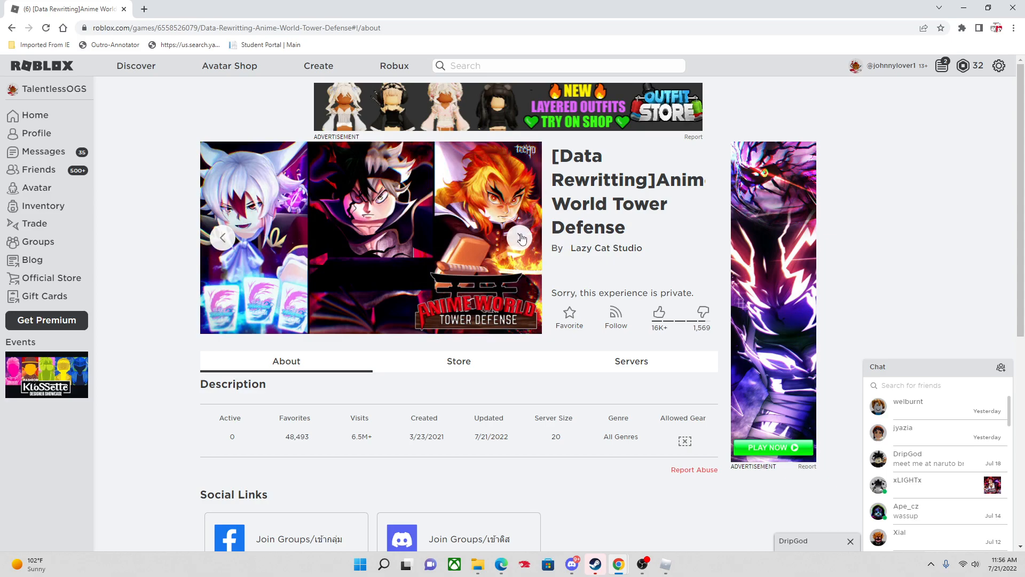
pyautogui.click(520, 237)
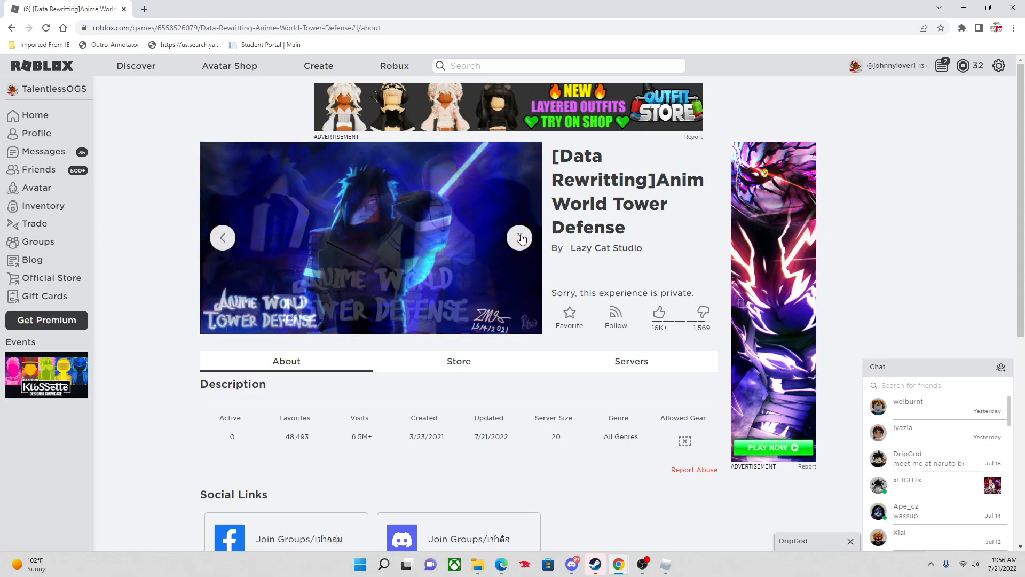
pyautogui.click(520, 238)
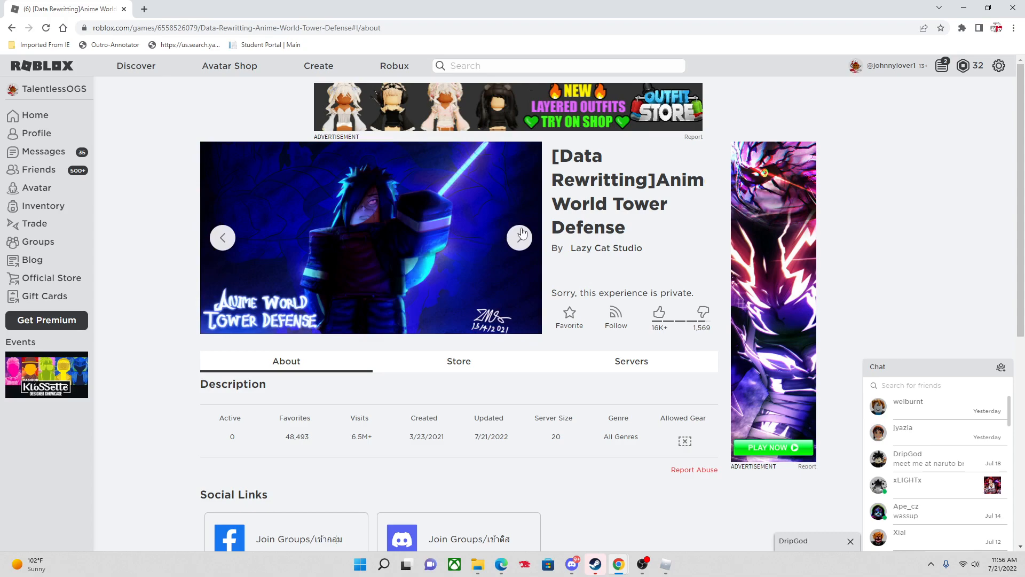
pyautogui.moveTo(598, 230)
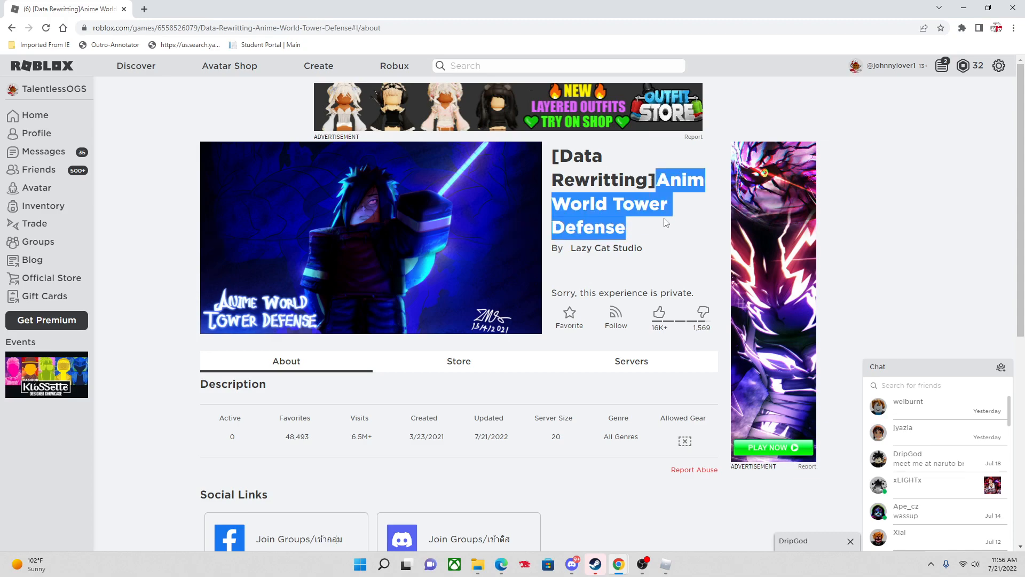
pyautogui.moveTo(639, 236)
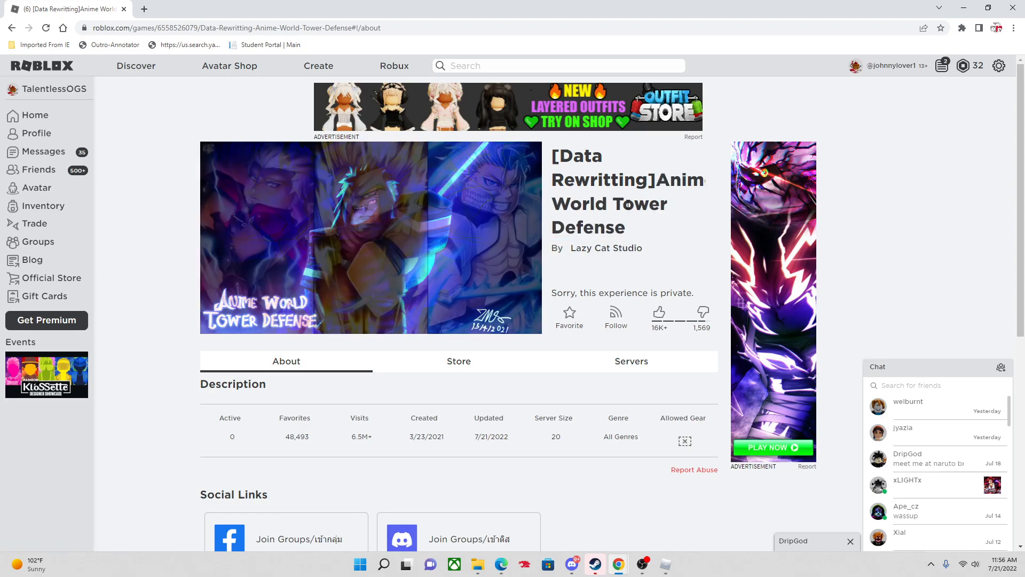
pyautogui.click(520, 237)
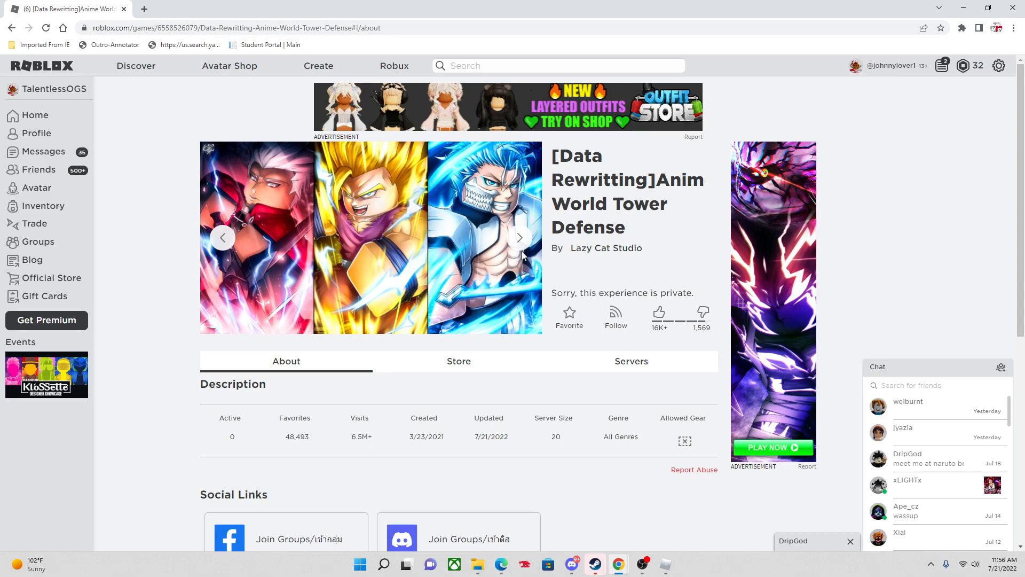
pyautogui.moveTo(520, 252)
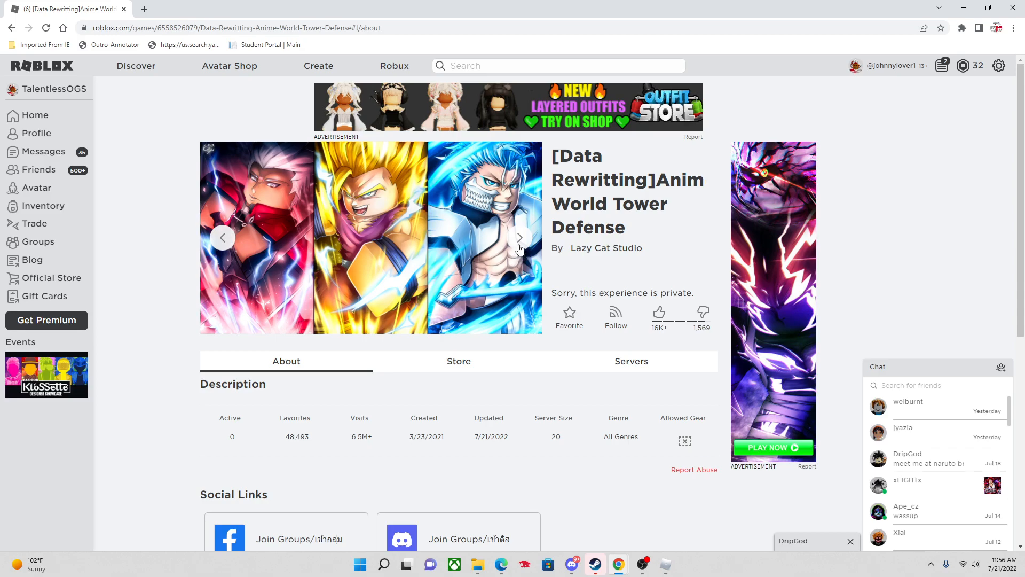
pyautogui.moveTo(530, 270)
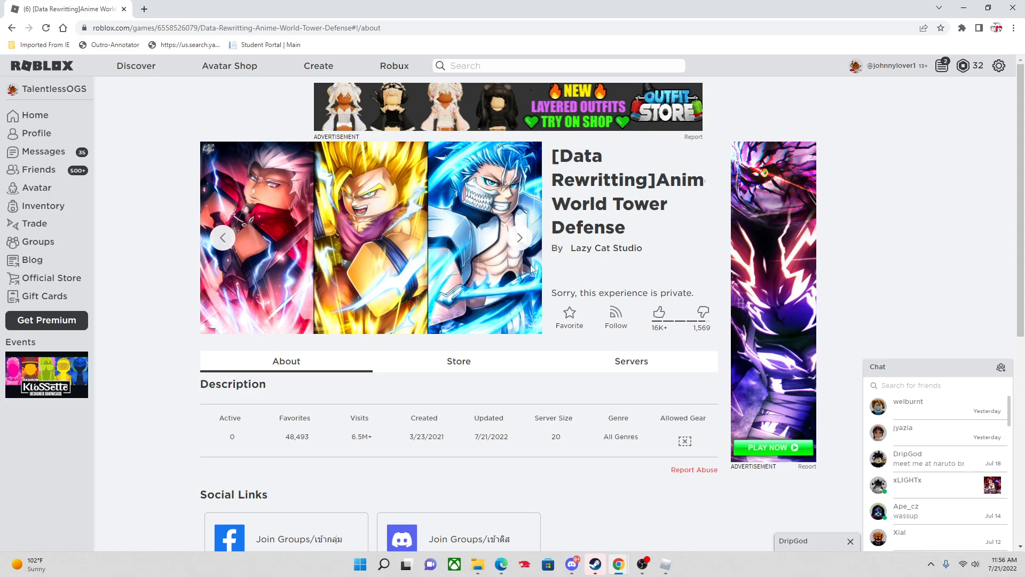
pyautogui.moveTo(567, 345)
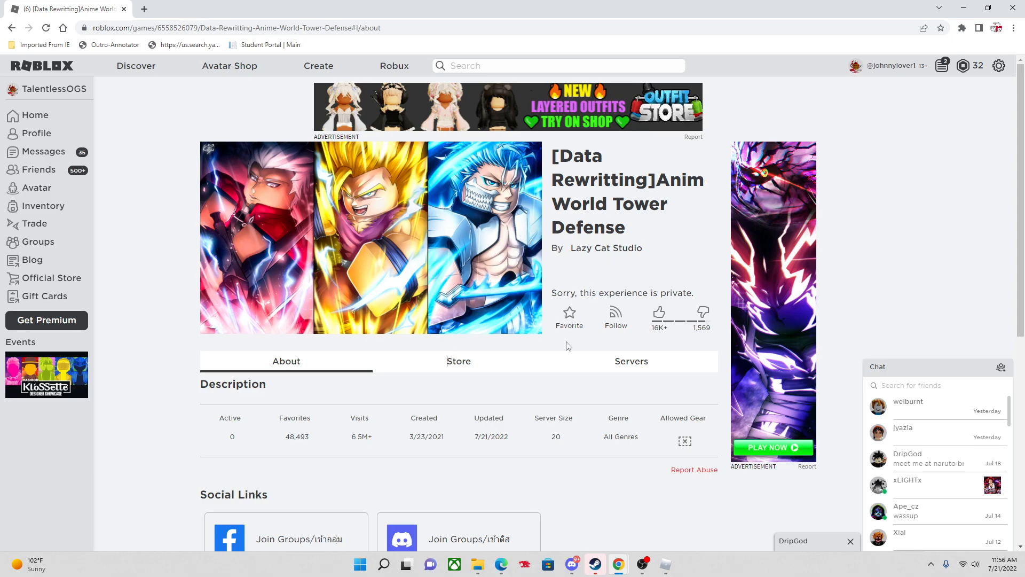
# Favourite Anime World Tower Defense, raising Favorites to 48,494, then switch to Discord.
pyautogui.click(569, 313)
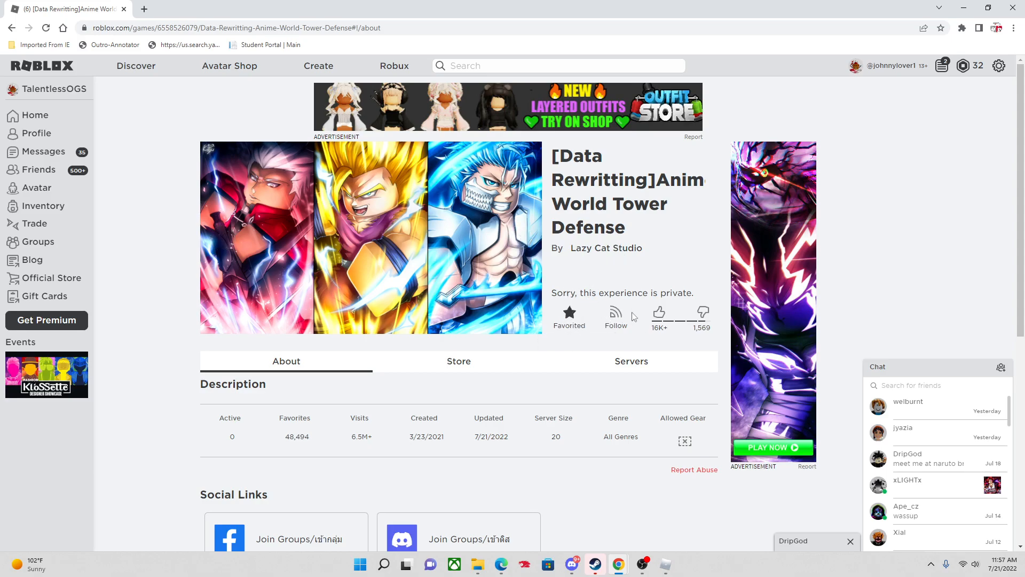
pyautogui.moveTo(307, 420)
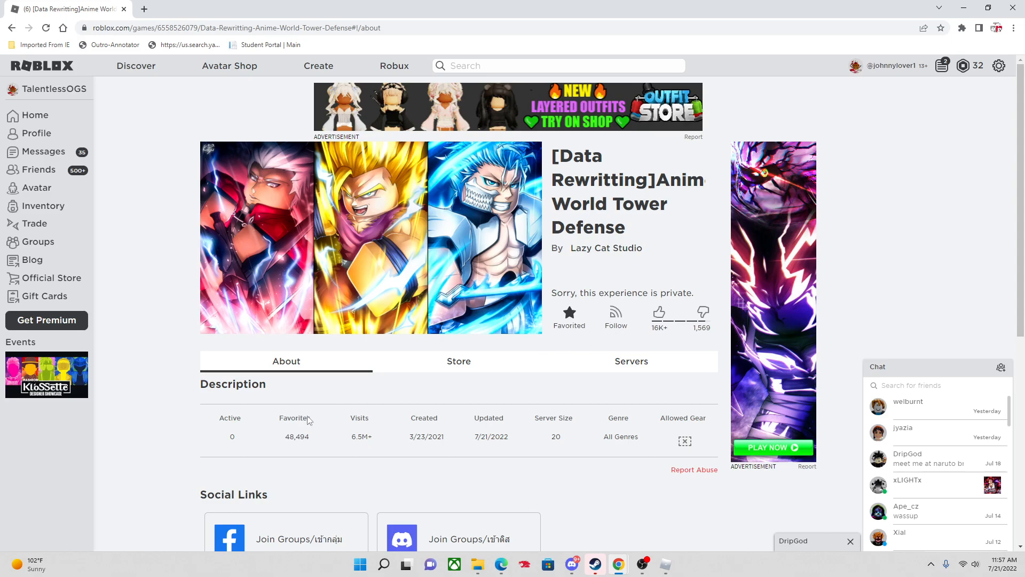
pyautogui.click(570, 564)
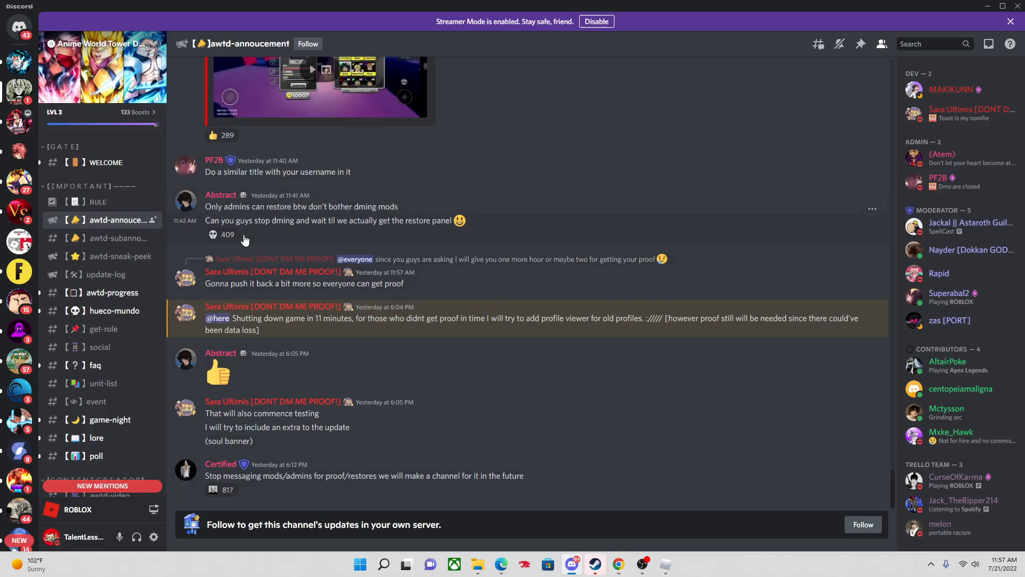
# Scroll back through the data-rewrite announcements, then return to the Roblox game page in Chrome.
pyautogui.scroll(3)
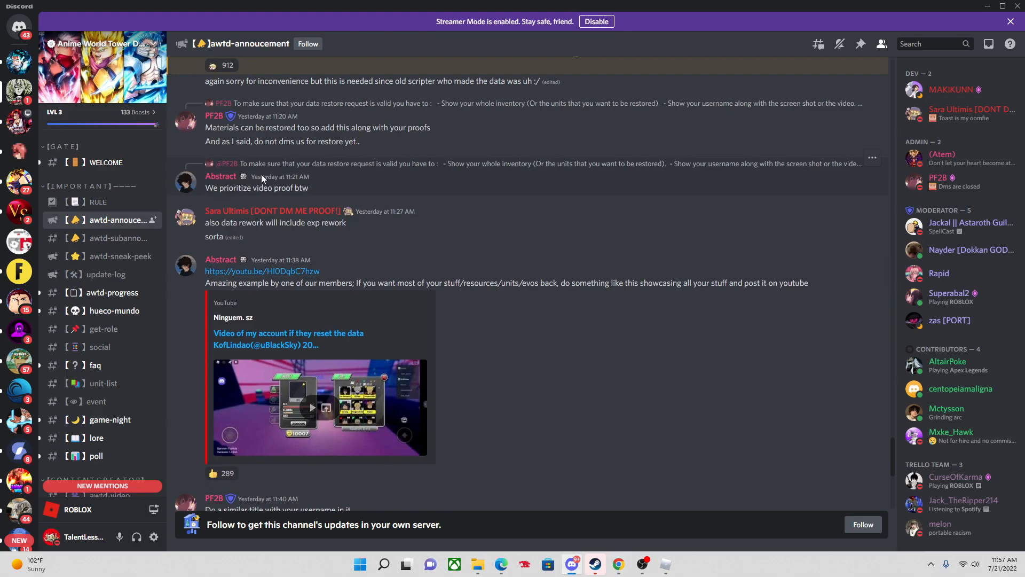
pyautogui.scroll(3)
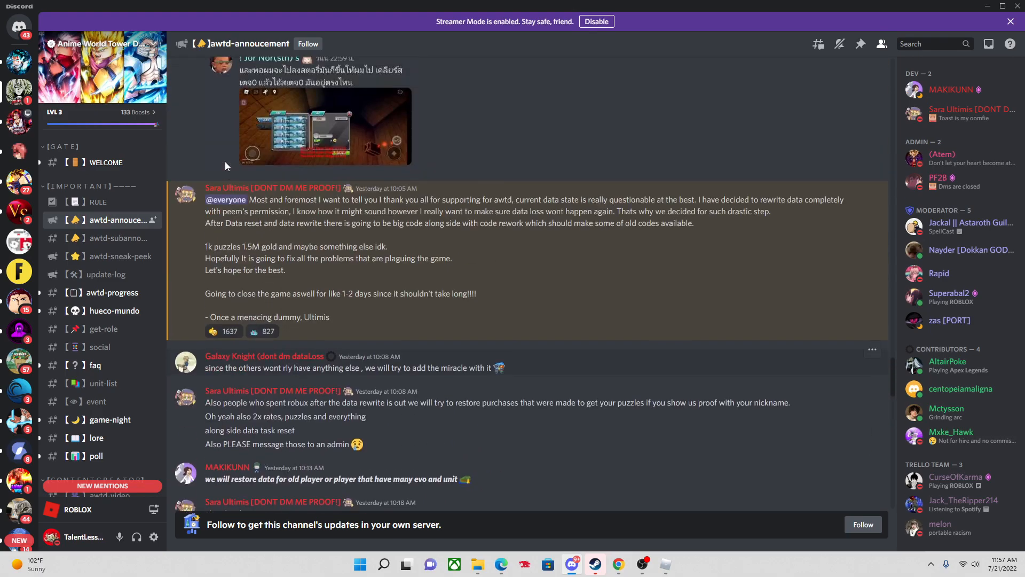
pyautogui.scroll(-3)
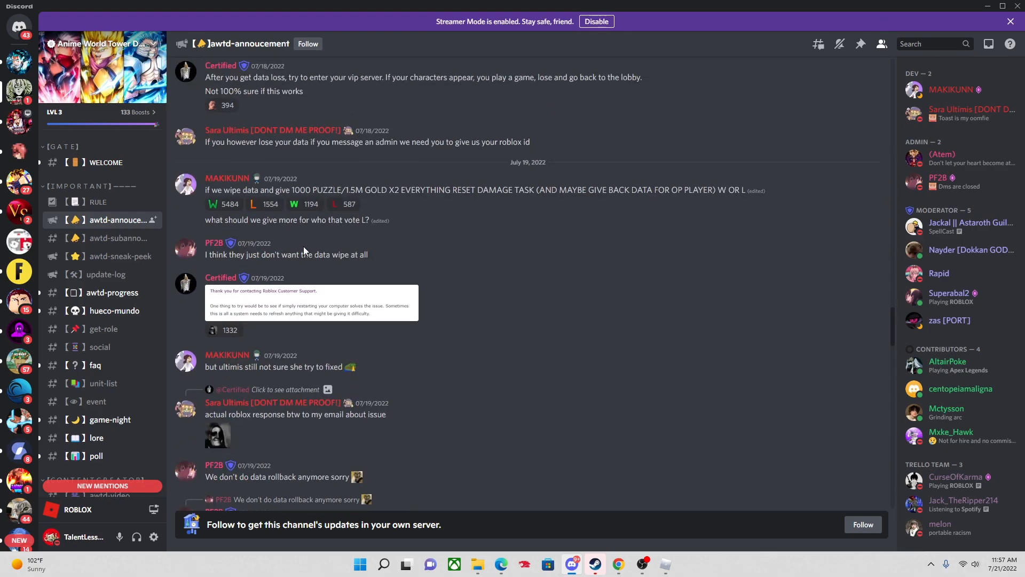
pyautogui.scroll(-3)
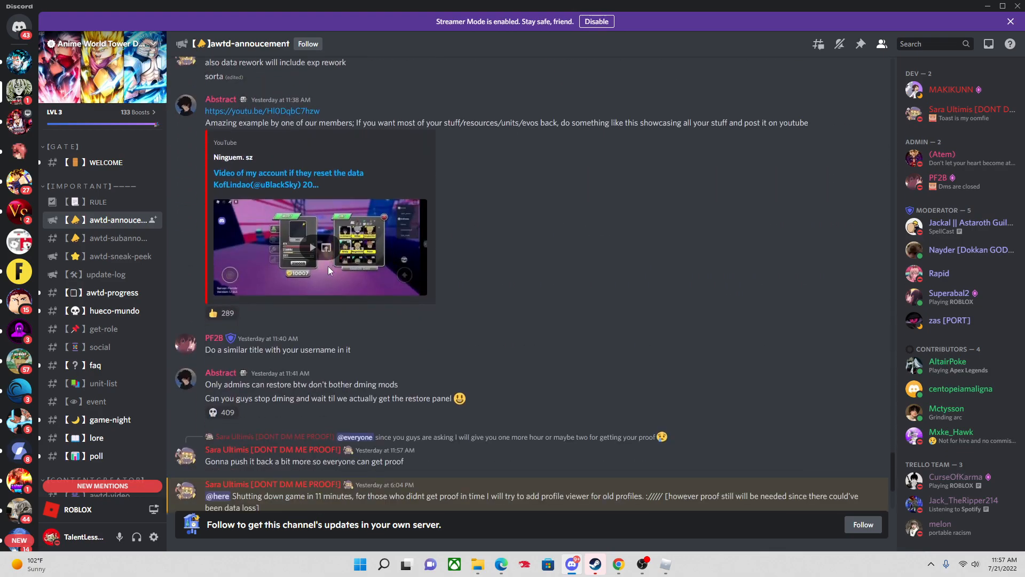
pyautogui.moveTo(234, 160)
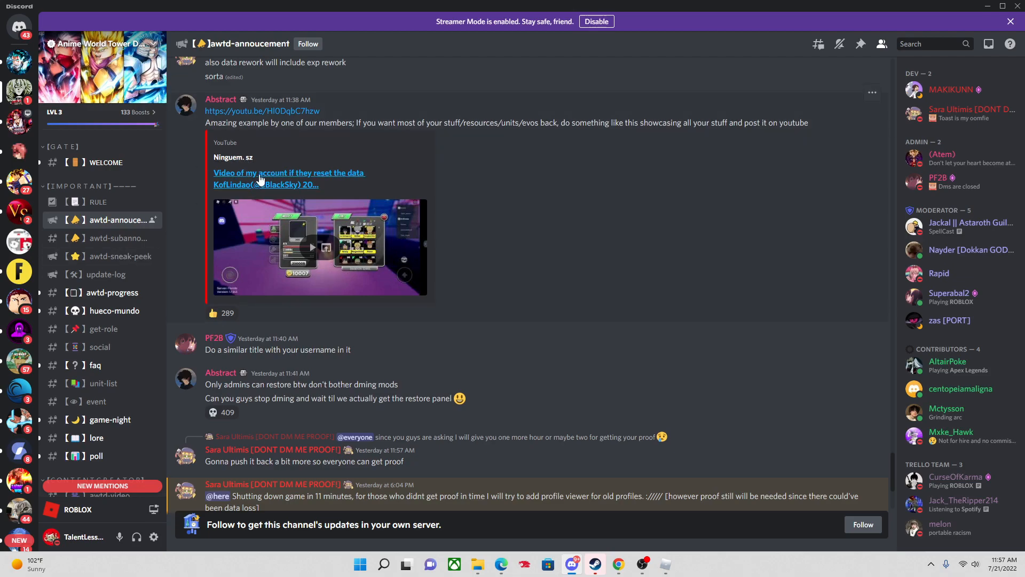
pyautogui.moveTo(374, 244)
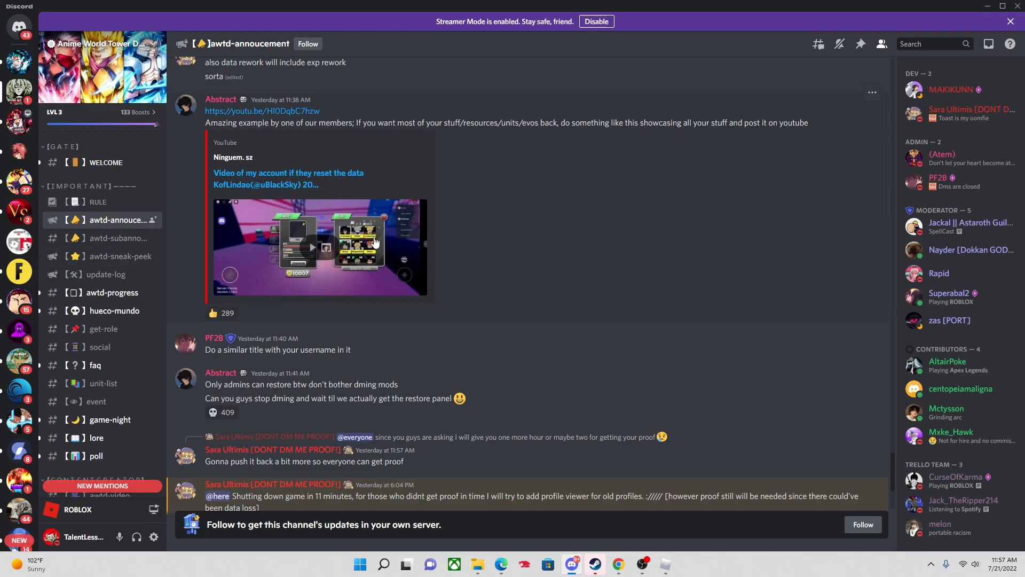
pyautogui.scroll(-3)
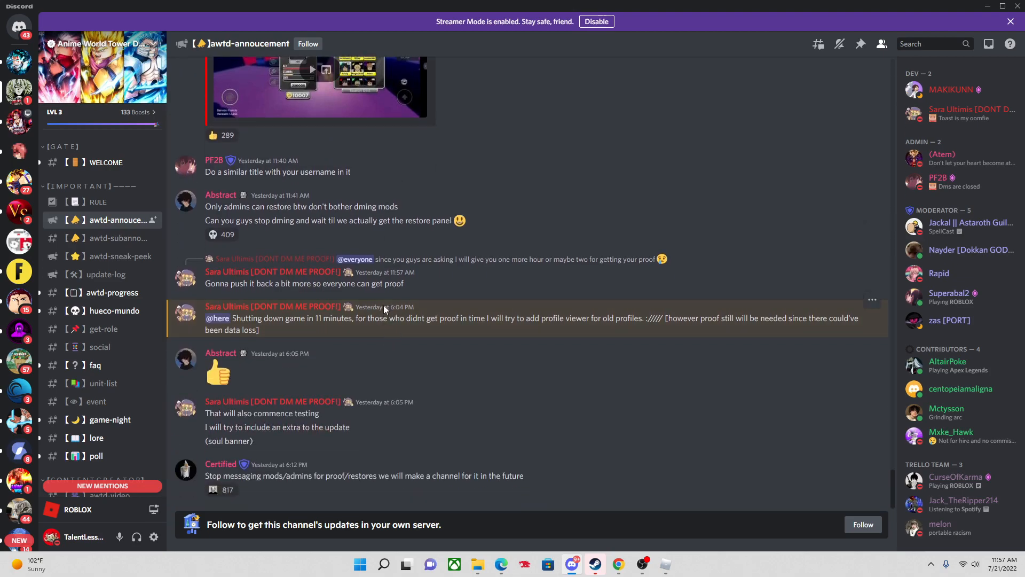
pyautogui.moveTo(443, 250)
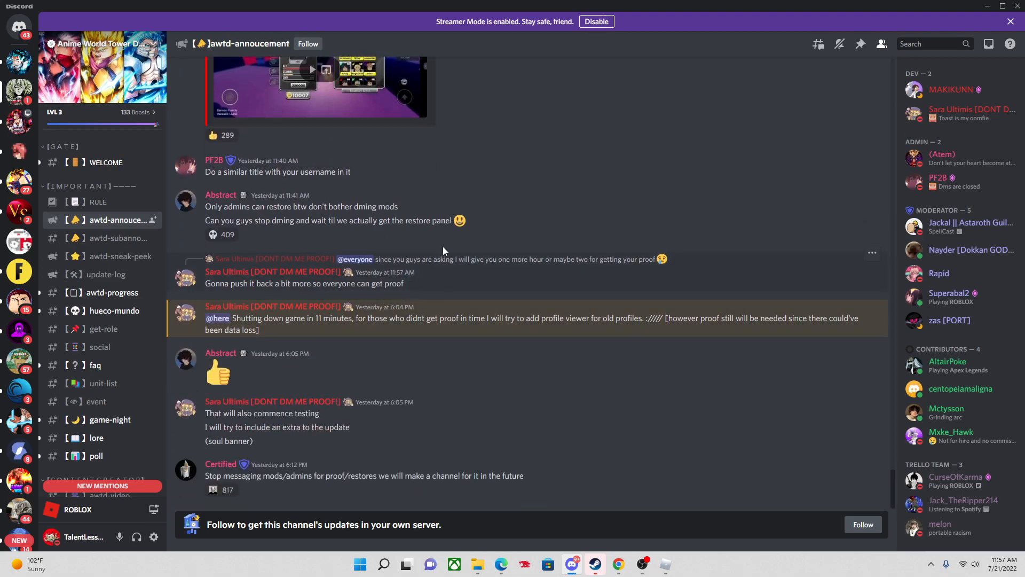
pyautogui.moveTo(500, 243)
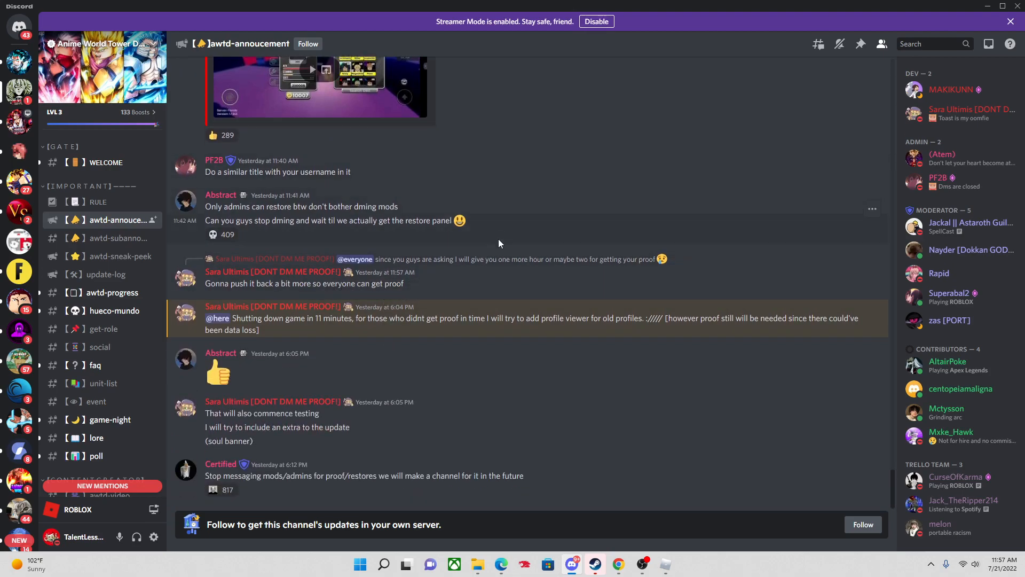
pyautogui.moveTo(293, 300)
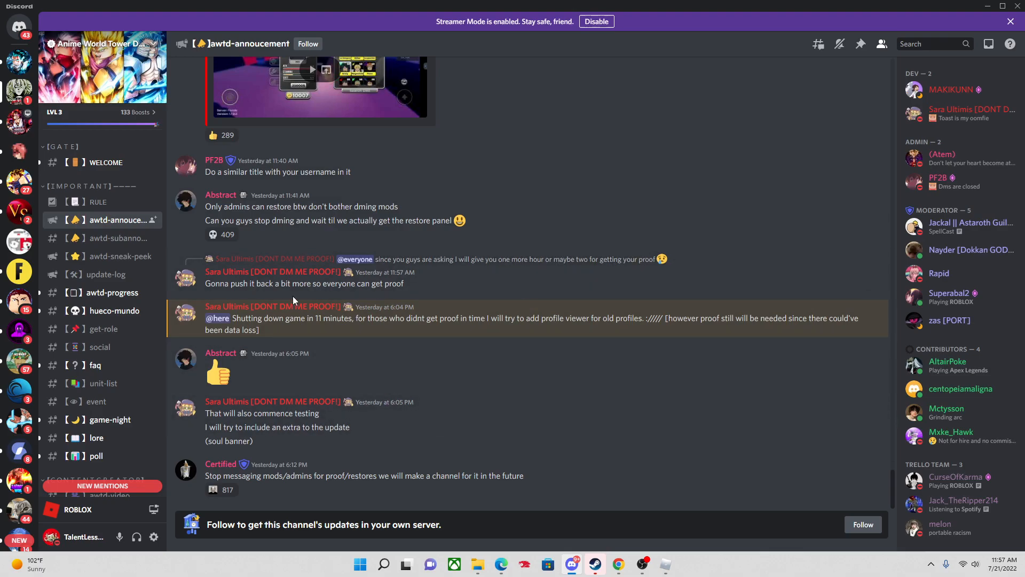
pyautogui.moveTo(616, 564)
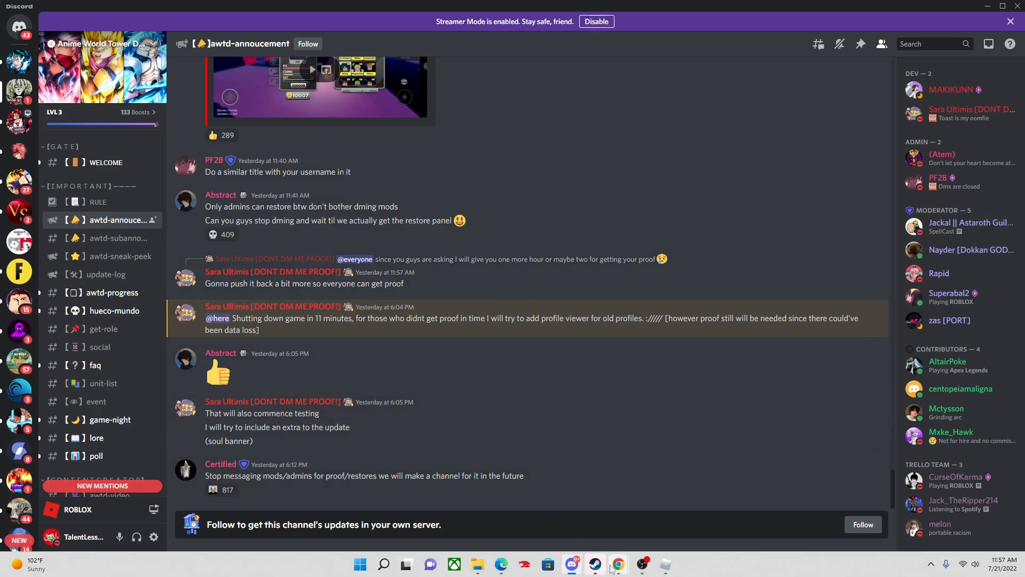
pyautogui.click(617, 564)
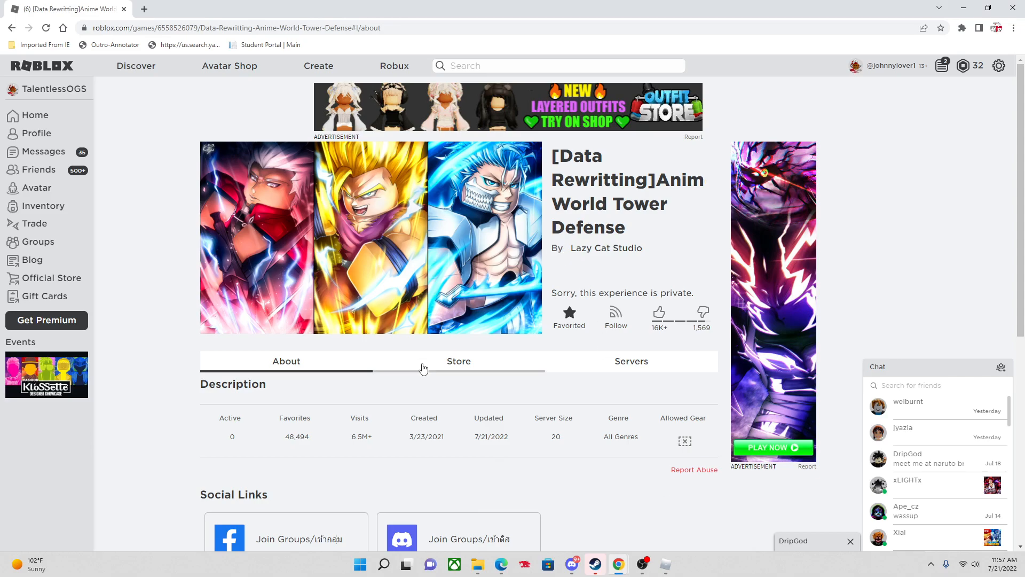